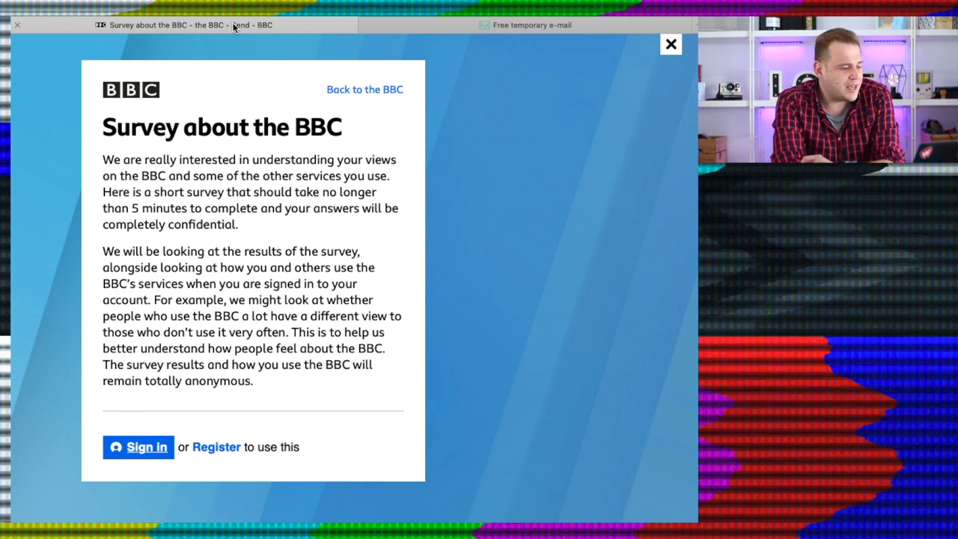
Generate a disposable inbox on Temporary-Email.com and copy its fresh e-mail address.
left_click(527, 24)
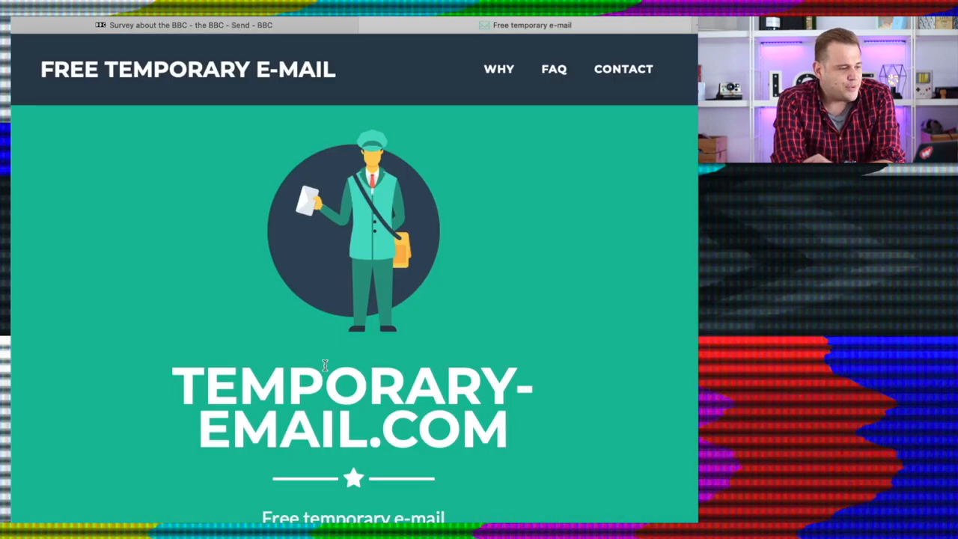
scroll("down", 3)
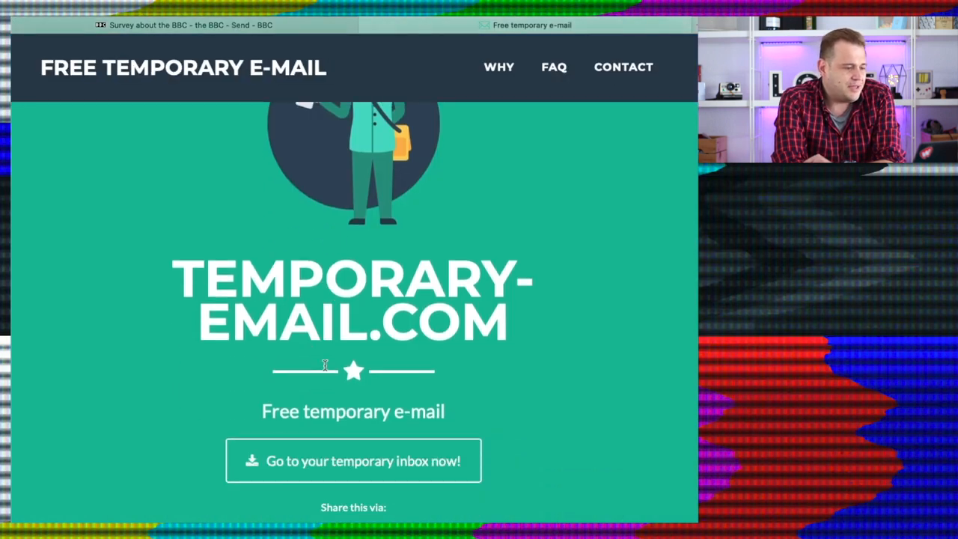
scroll("down", 3)
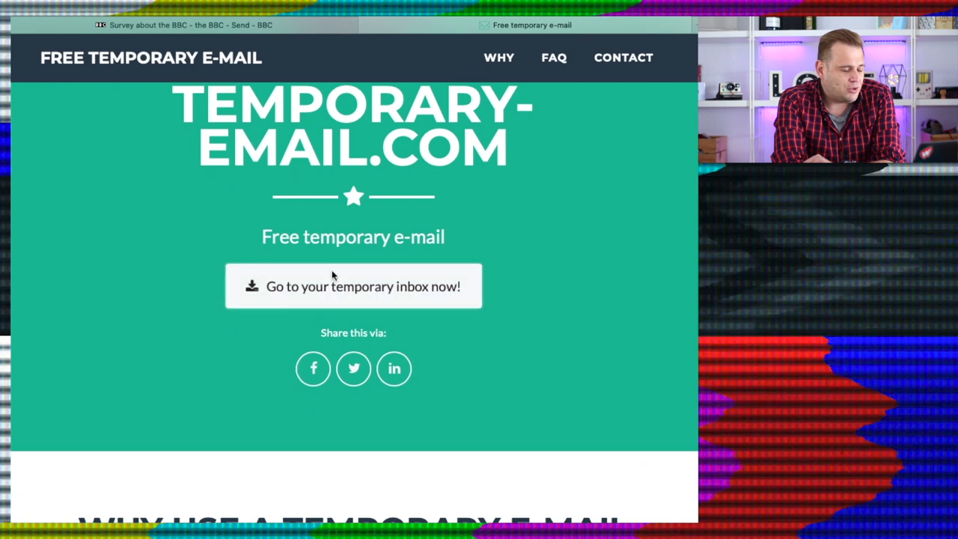
left_click(354, 286)
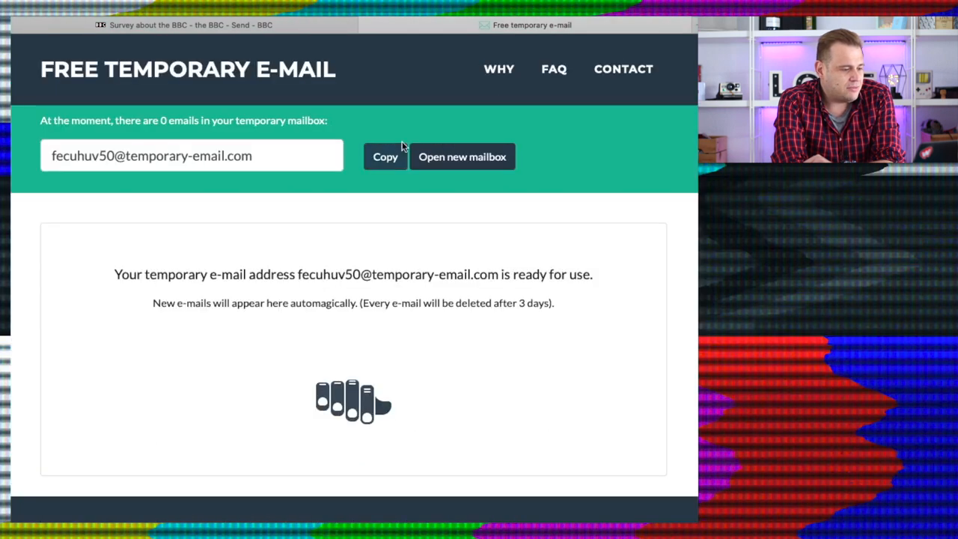
left_click(192, 24)
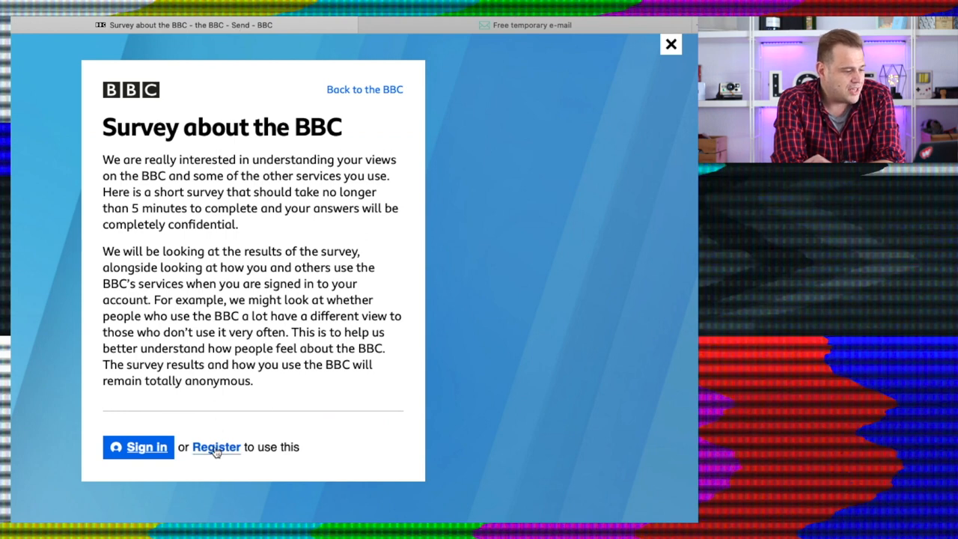
Register a BBC account with the temporary address, postcode NE14BJ and gender Other.
left_click(216, 446)
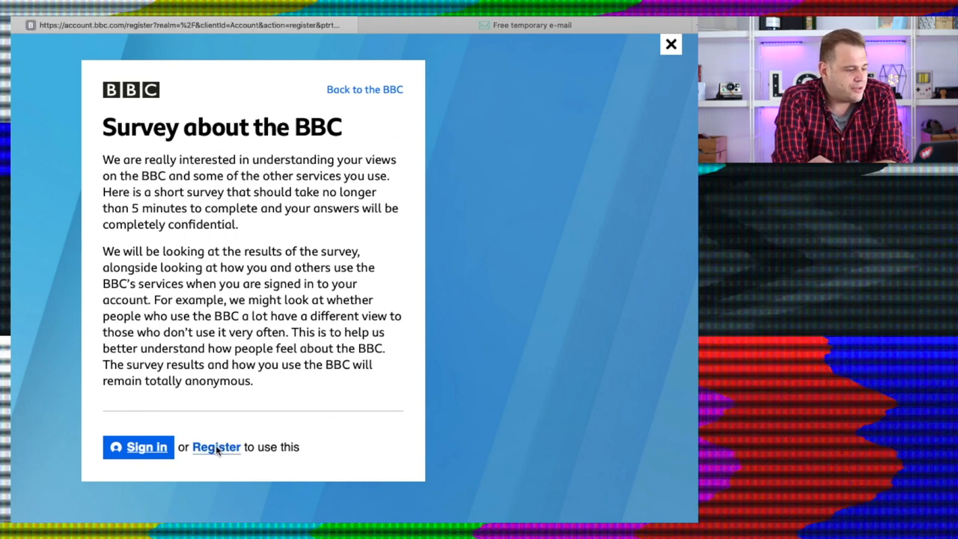
left_click(216, 446)
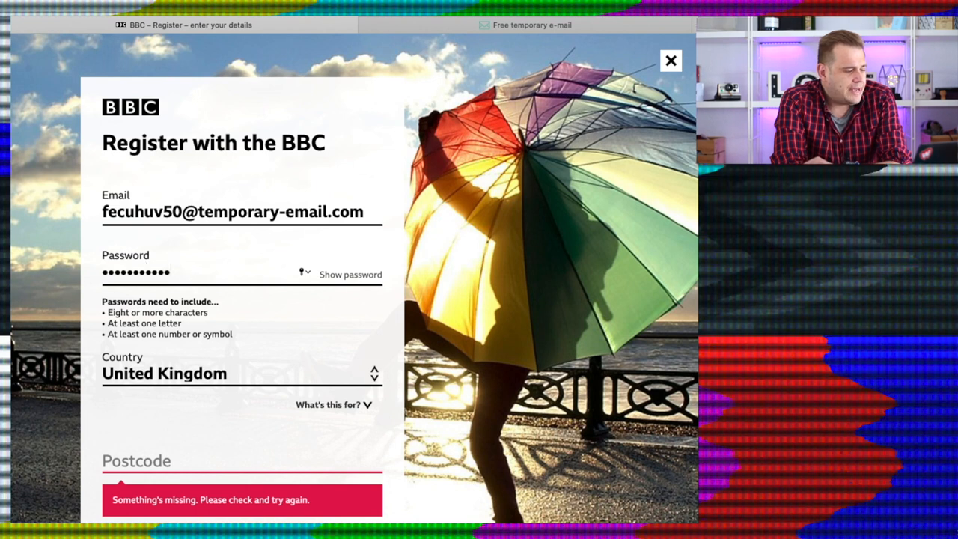
scroll("down", 3)
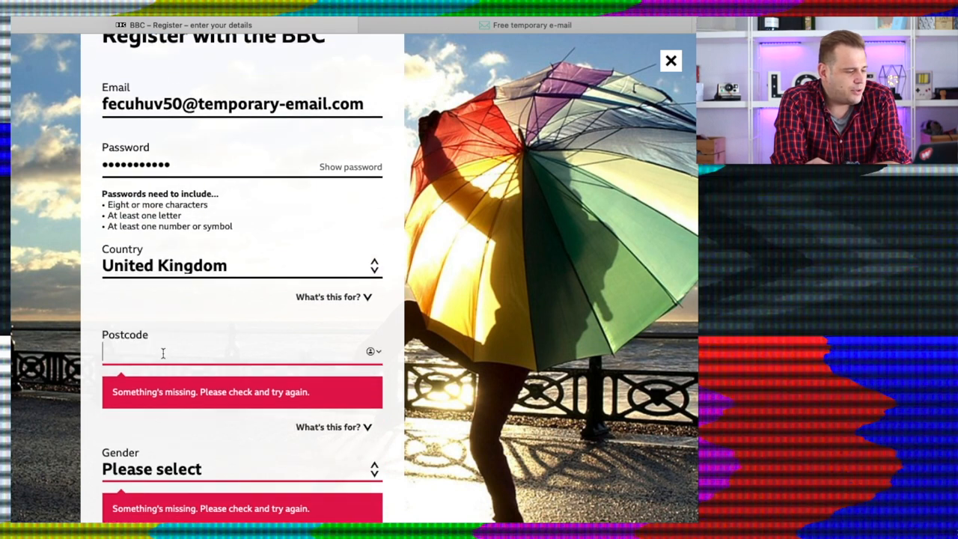
type("NE14BJ")
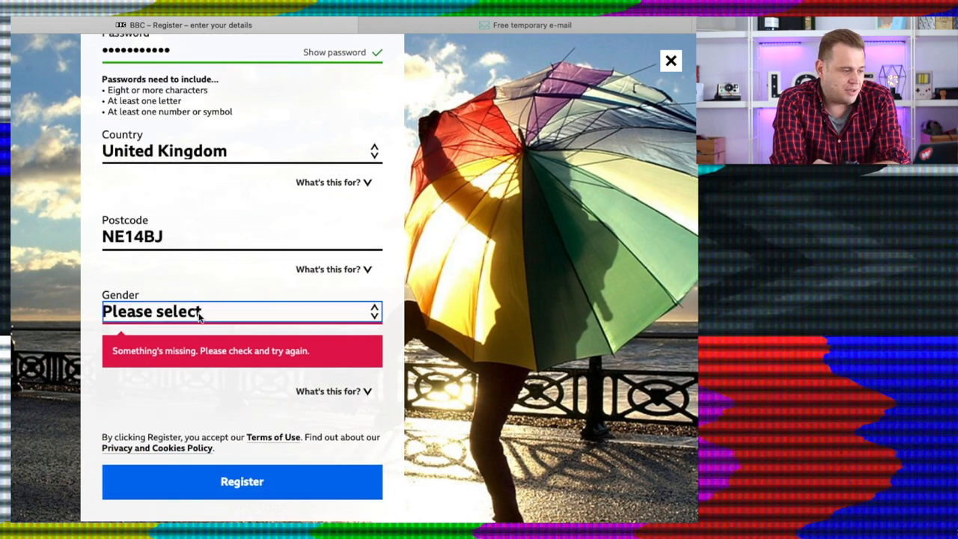
left_click(241, 312)
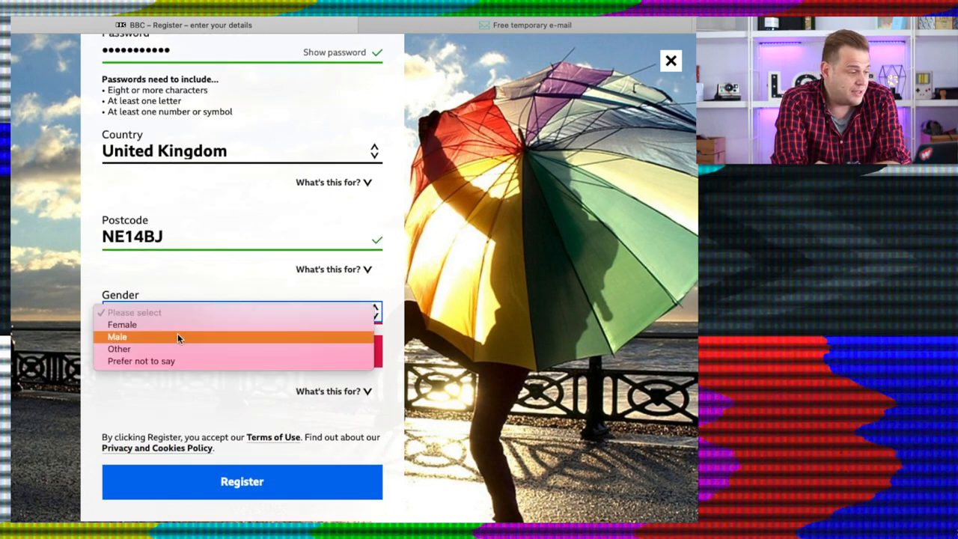
left_click(120, 349)
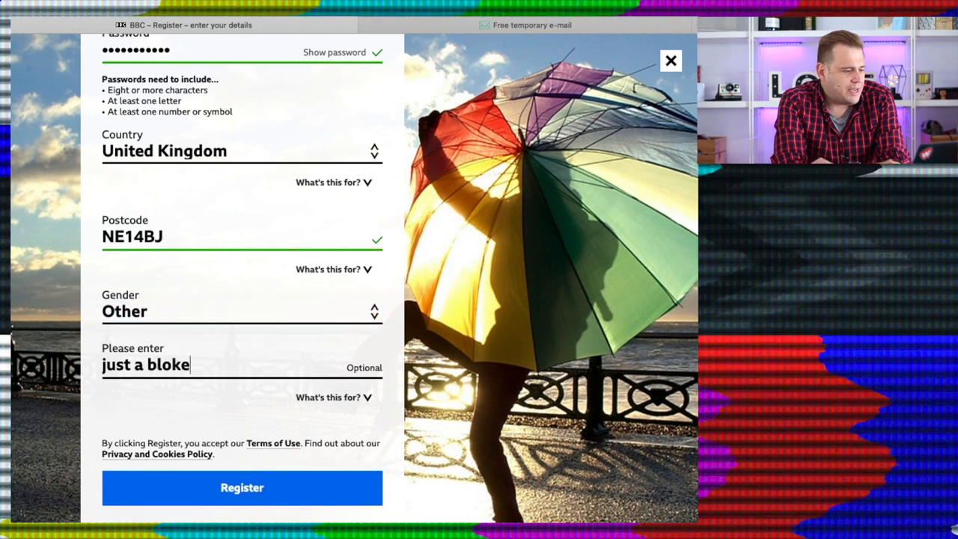
left_click(243, 488)
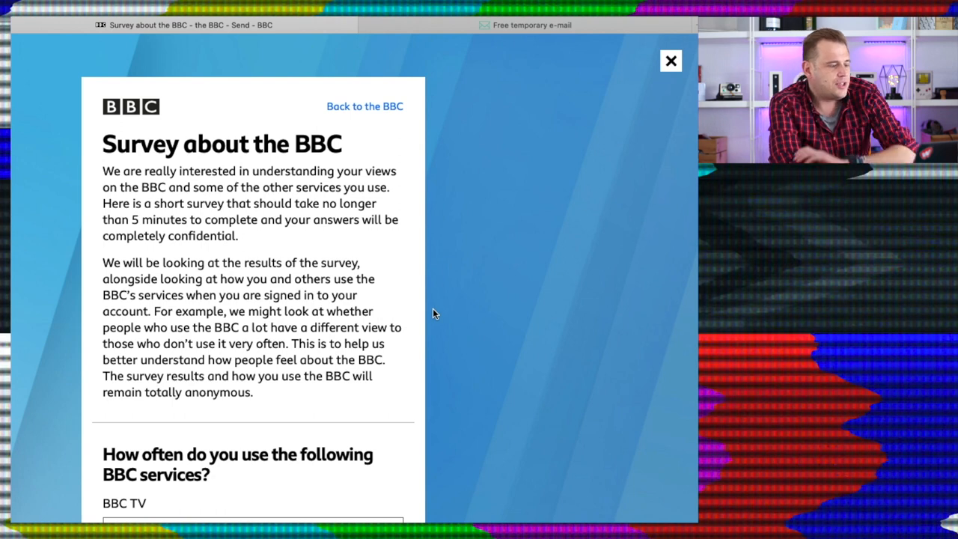
Mark BBC TV, iPlayer, Radio, Sounds and News as Never used.
scroll("down", 3)
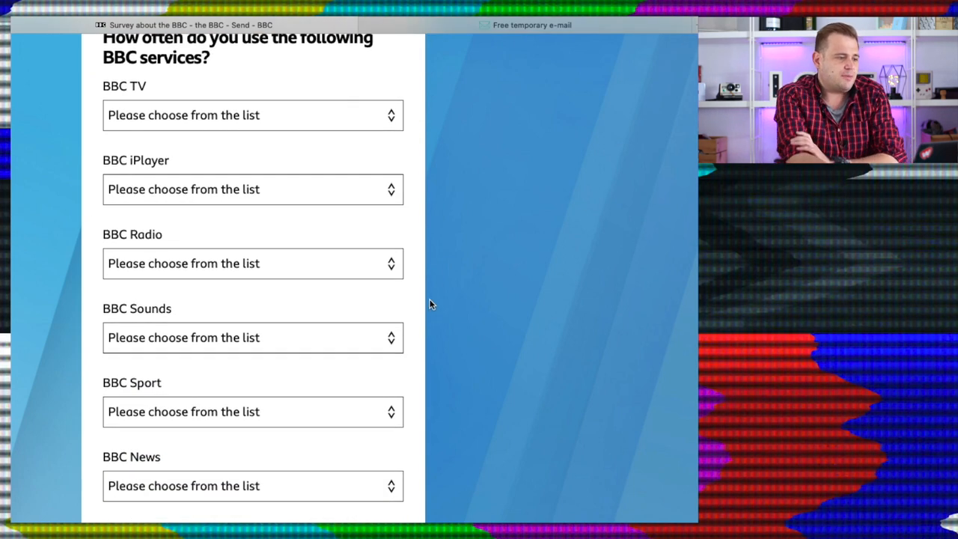
left_click(252, 114)
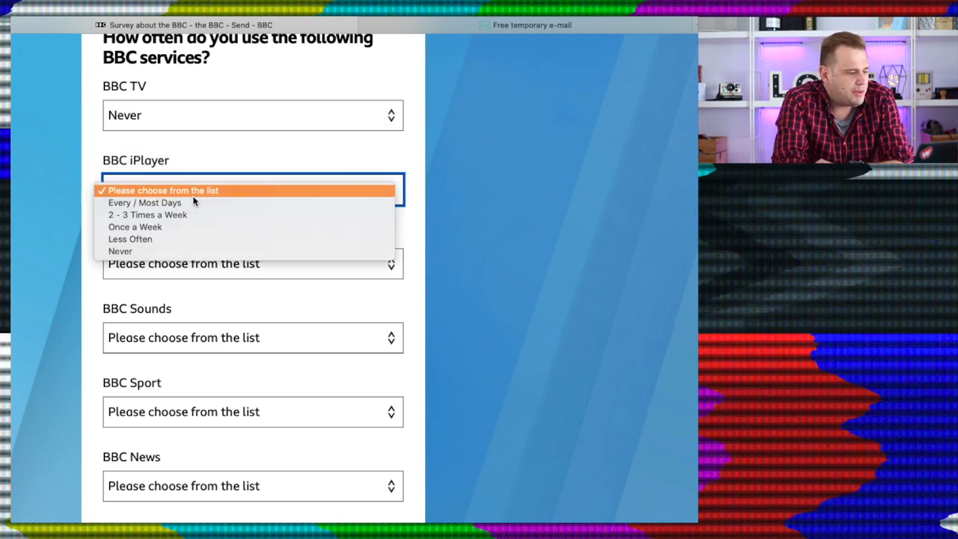
left_click(119, 252)
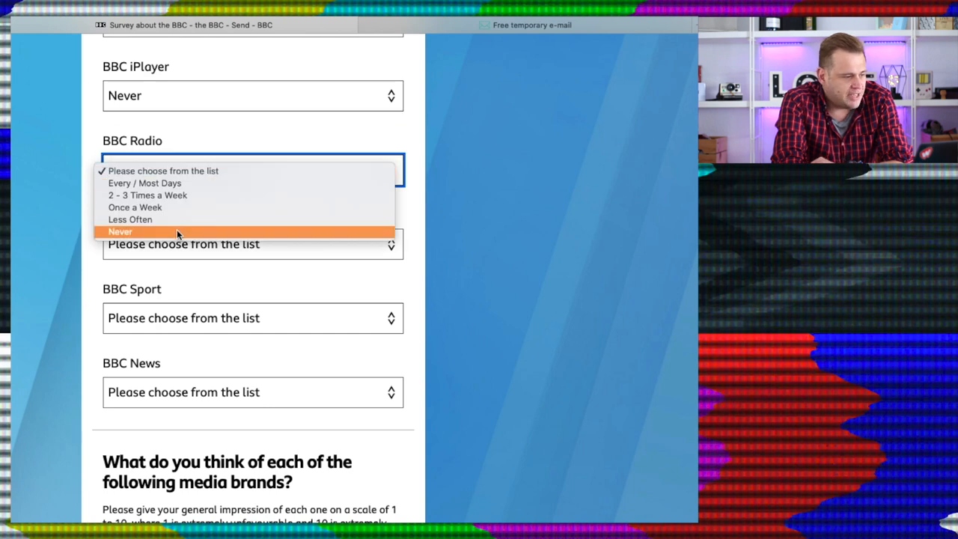
left_click(119, 230)
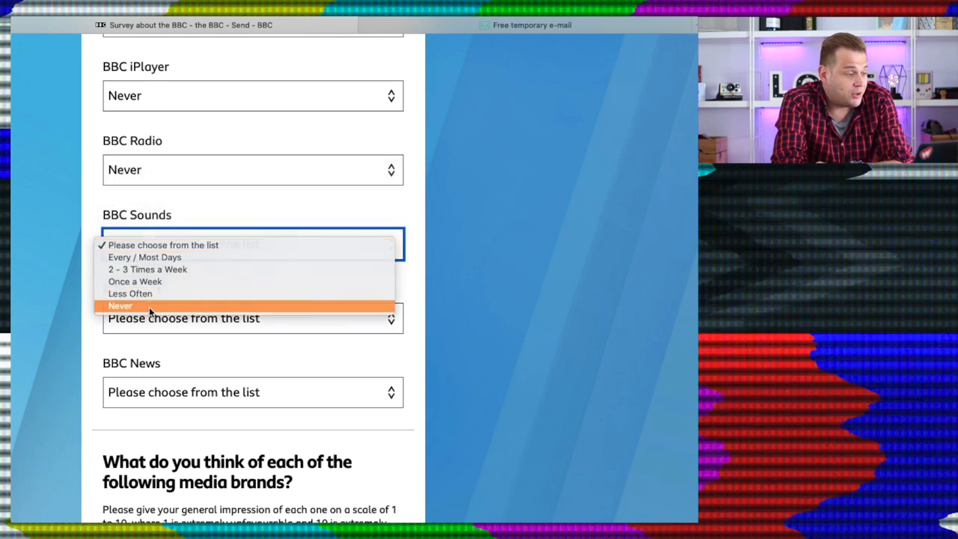
left_click(120, 306)
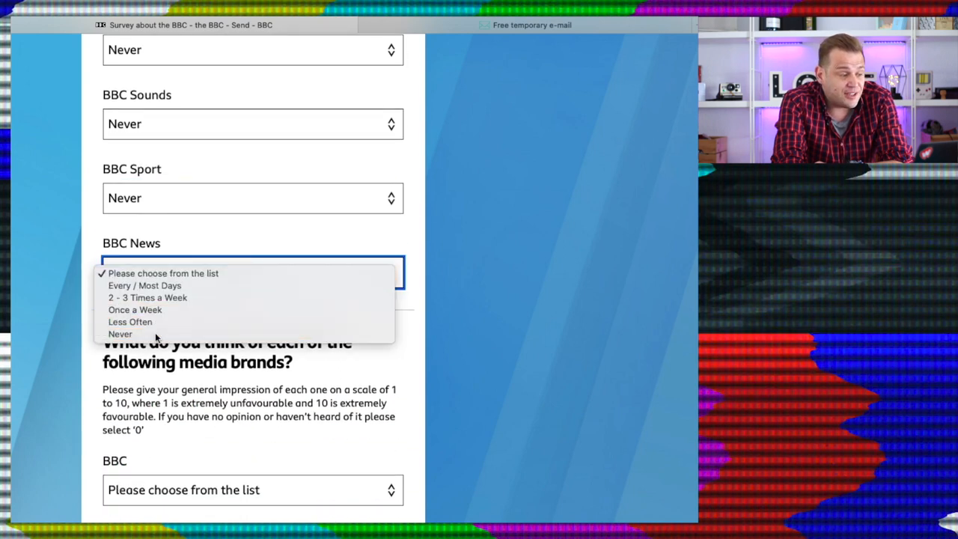
left_click(120, 334)
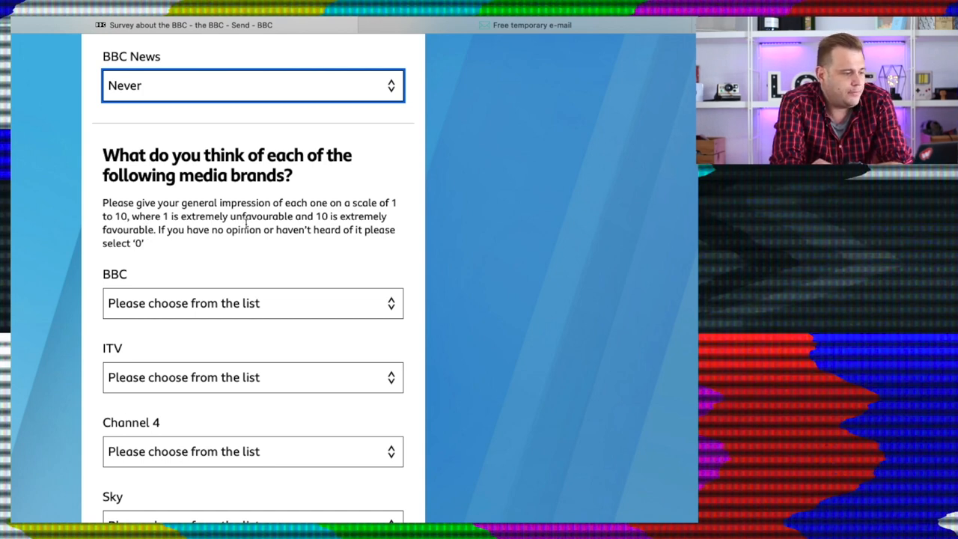
Rate the BBC extremely unfavourable (1), ITV and Channel 4 at 5, Sky at 6.
left_click(252, 303)
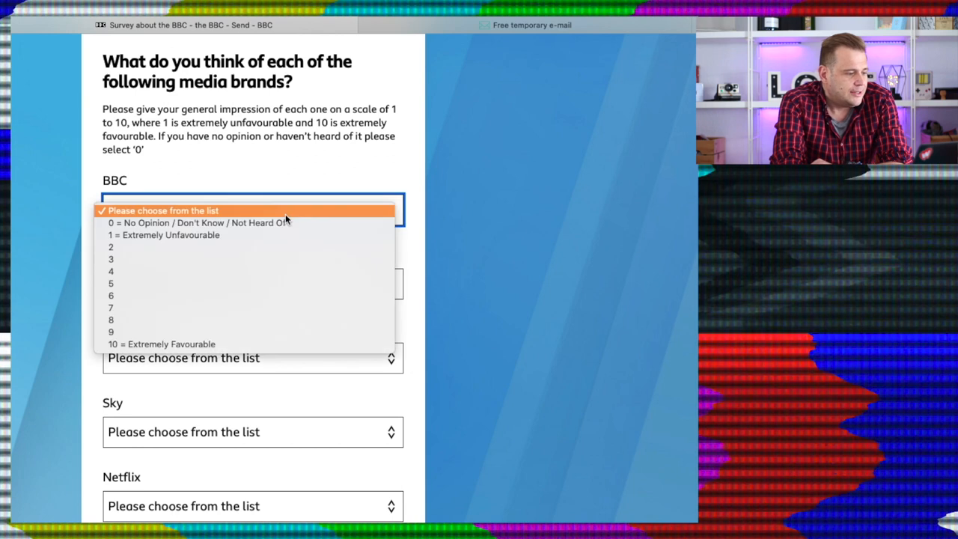
mouse_move(228, 235)
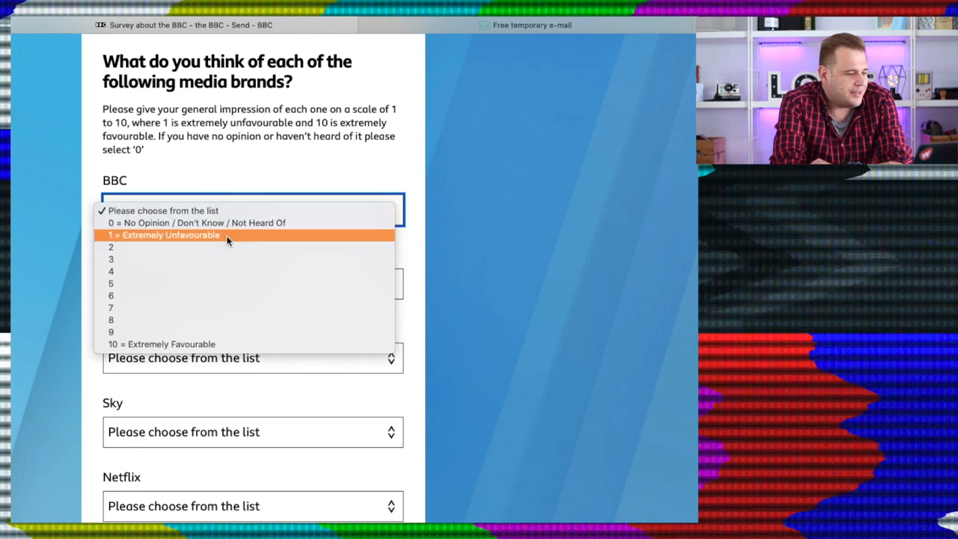
left_click(170, 235)
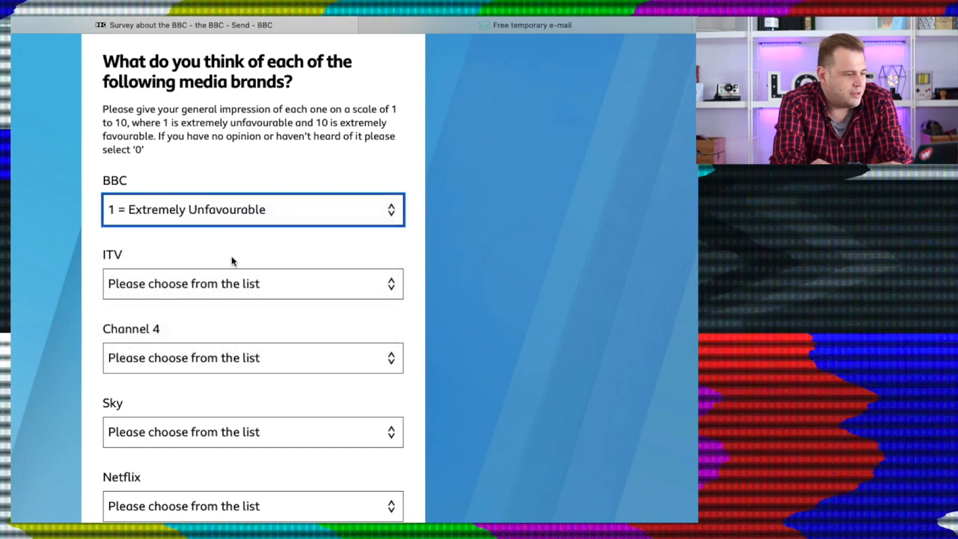
left_click(252, 283)
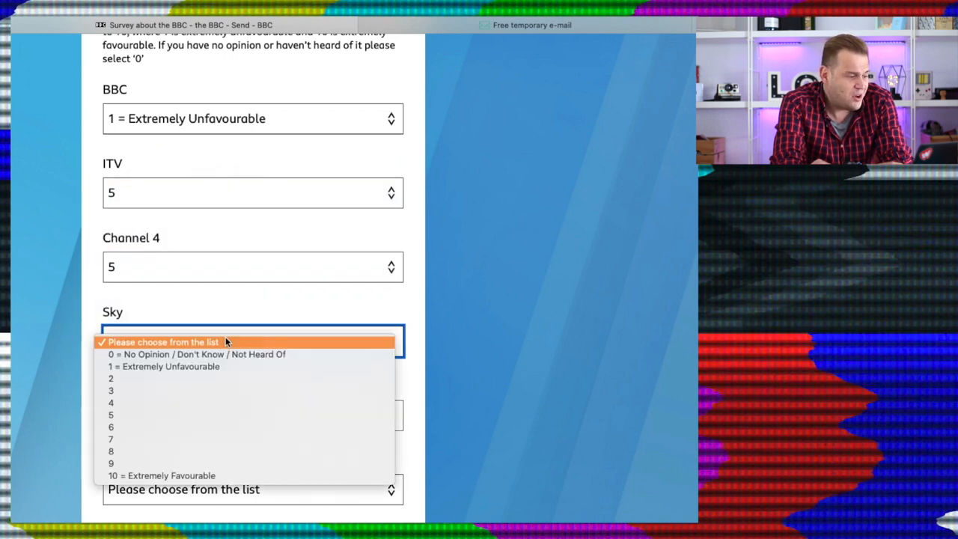
left_click(111, 427)
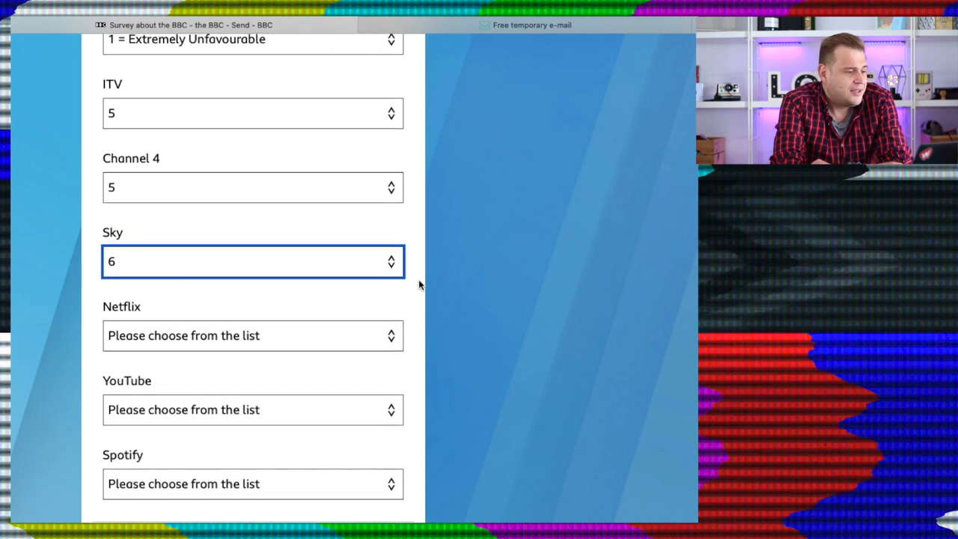
Rate Netflix 9, YouTube extremely favourable (10) and Spotify no opinion (0).
left_click(252, 336)
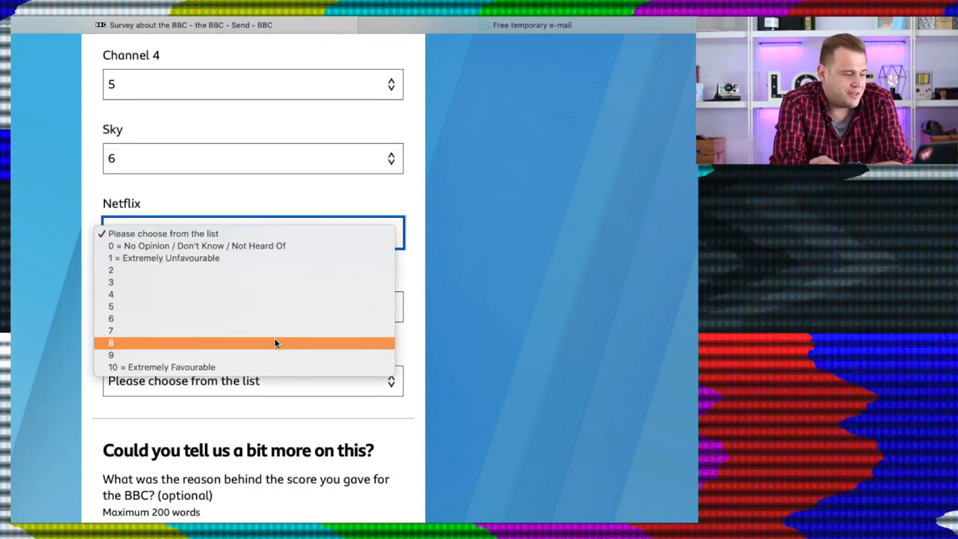
mouse_move(273, 352)
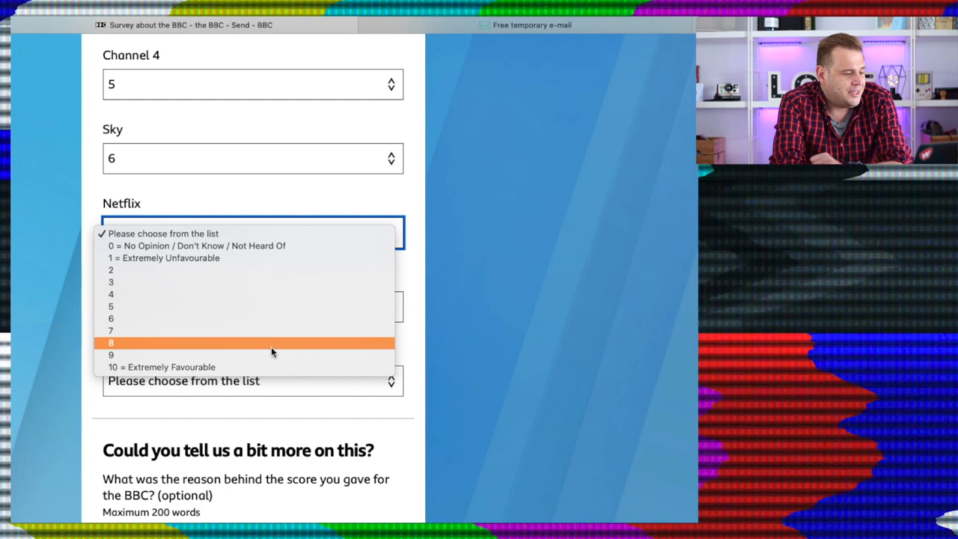
left_click(111, 353)
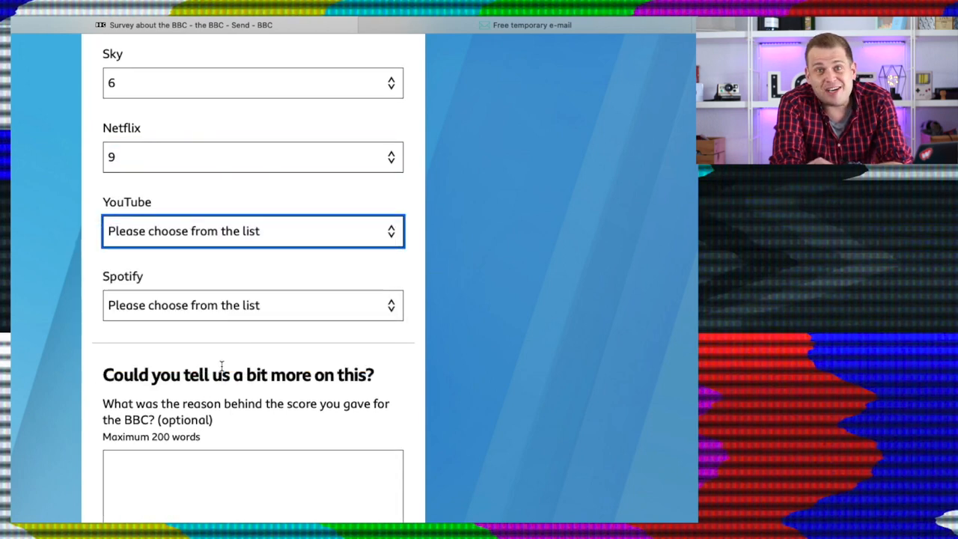
left_click(251, 305)
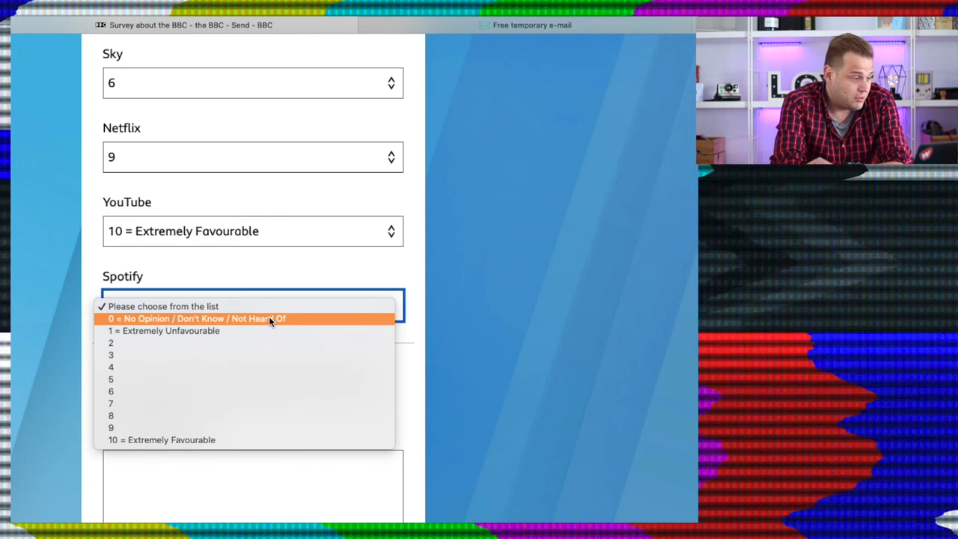
left_click(196, 319)
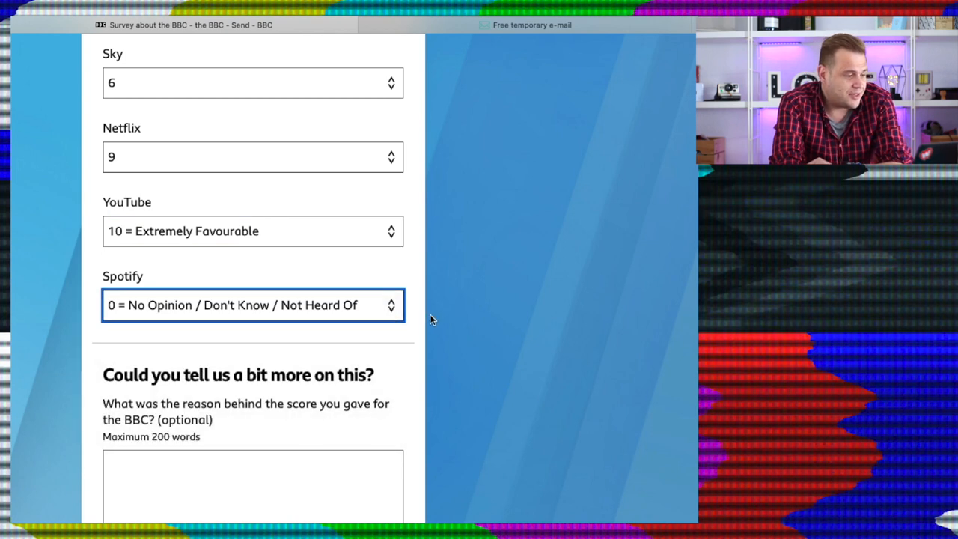
scroll("down", 3)
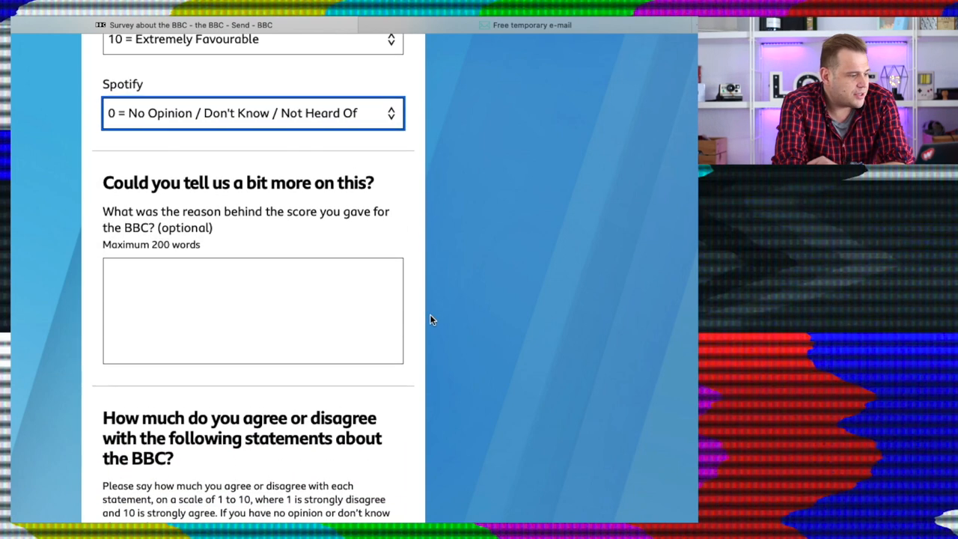
Write the BBC score reason: 'Why are you forcing me to pay for it? If I dont use net...'.
left_click(252, 307)
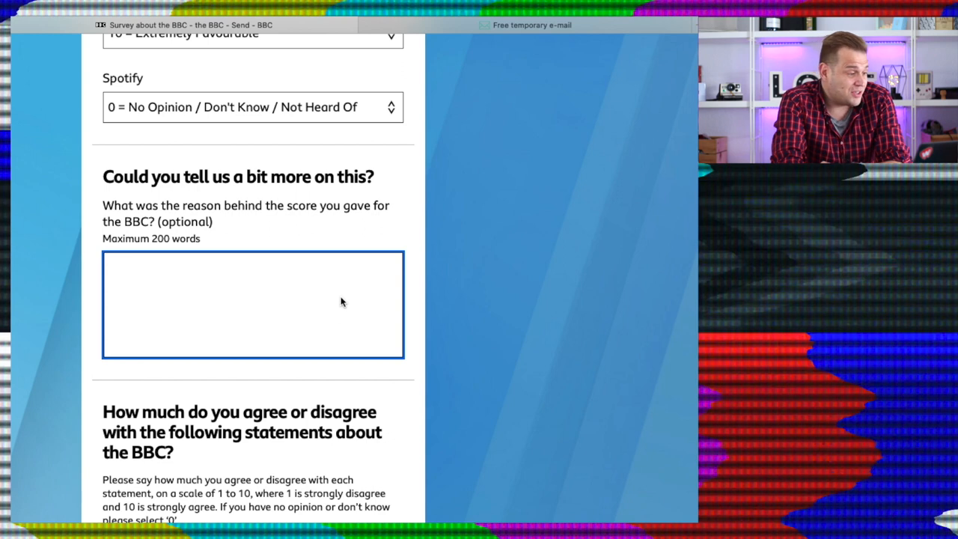
type("Why are you forcing me to pa")
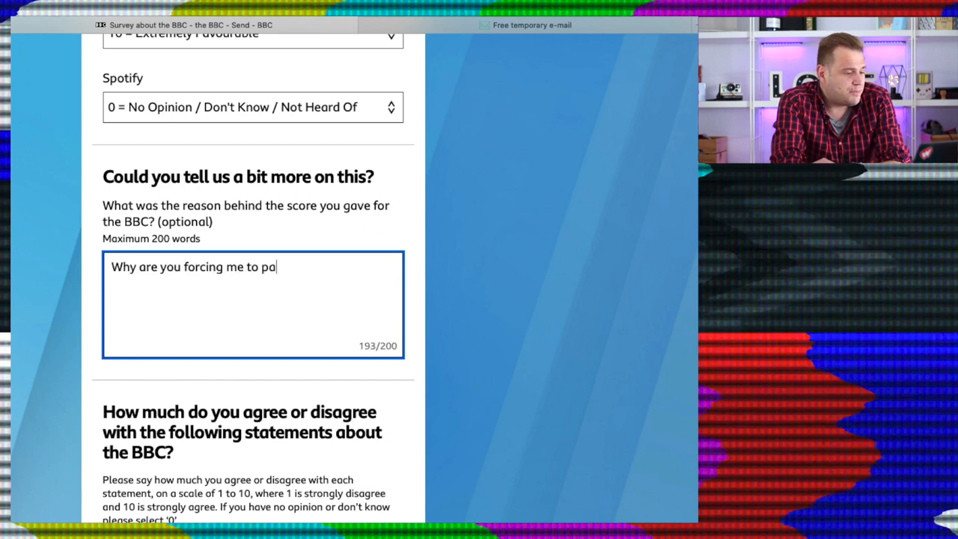
type("y for it? If I dont use net")
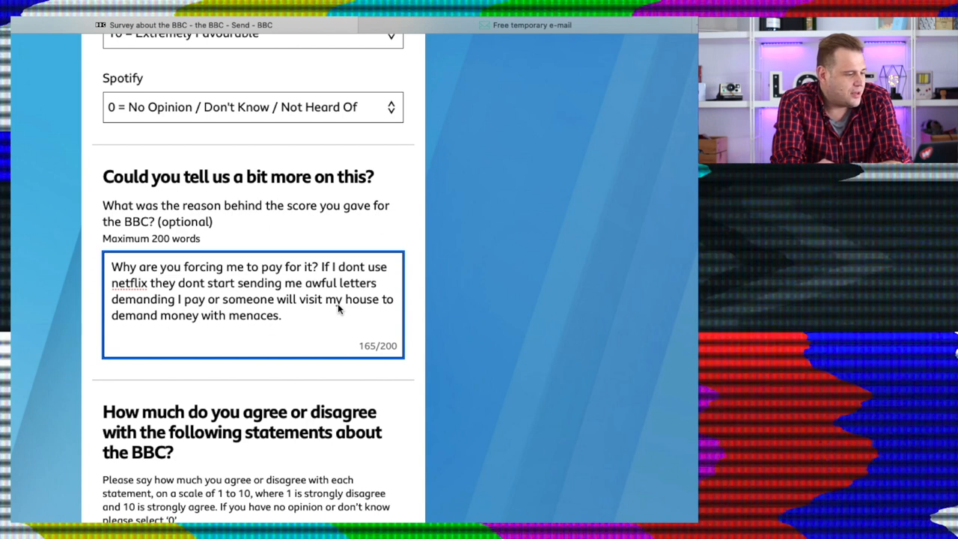
mouse_move(410, 269)
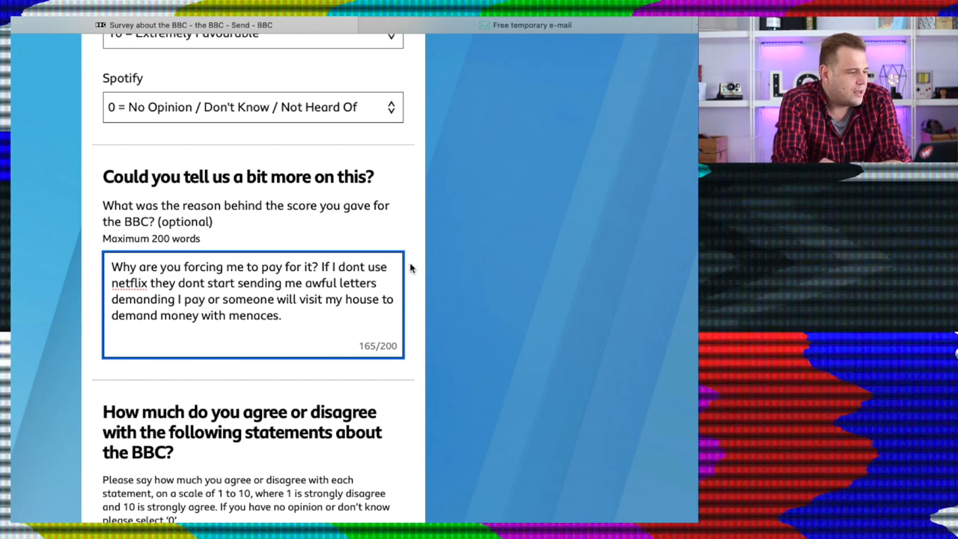
scroll("down", 3)
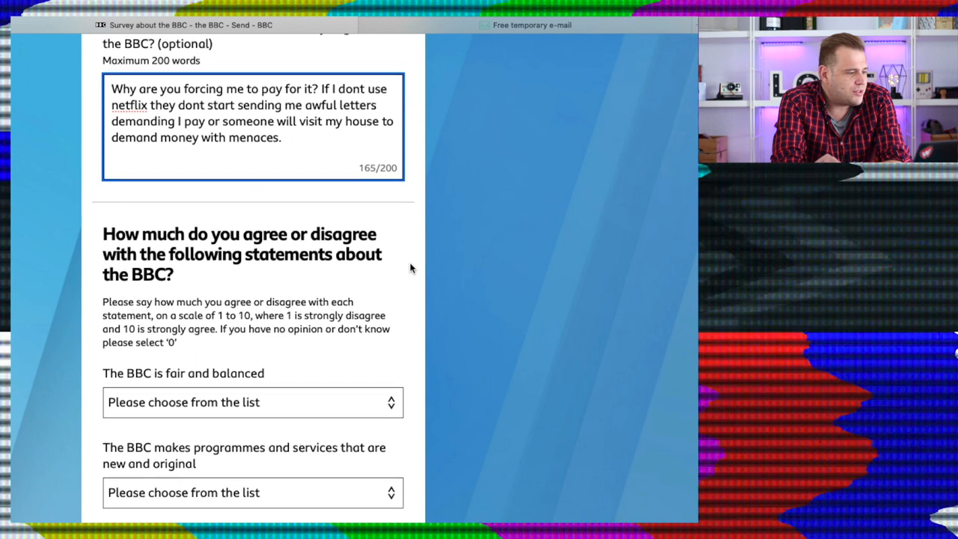
Strongly disagree (1) that the BBC is fair and balanced.
scroll("down", 3)
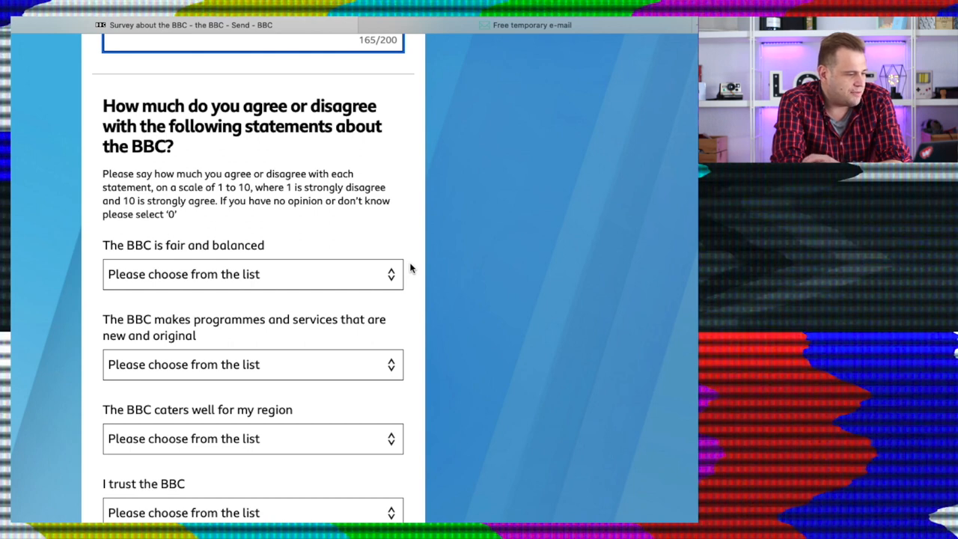
scroll("down", 3)
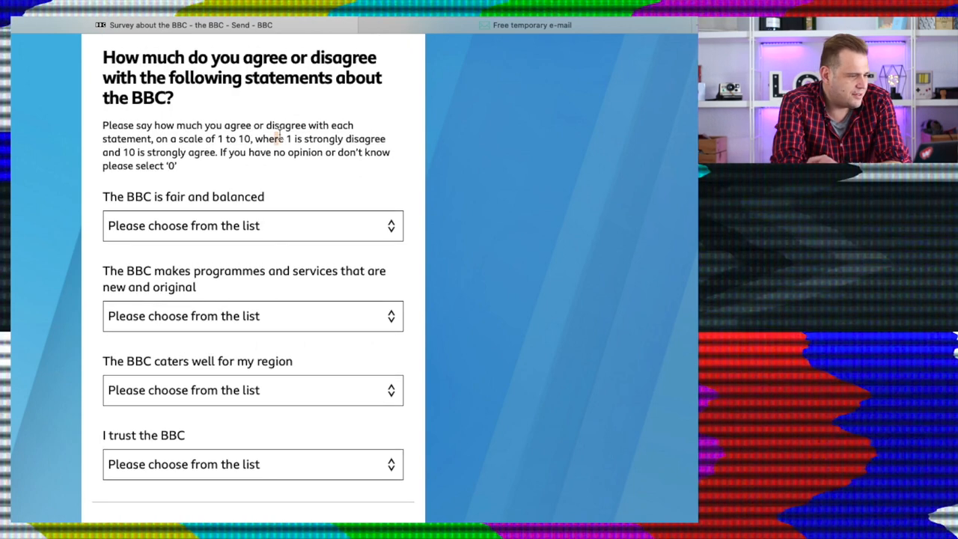
left_click_drag(279, 138, 386, 138)
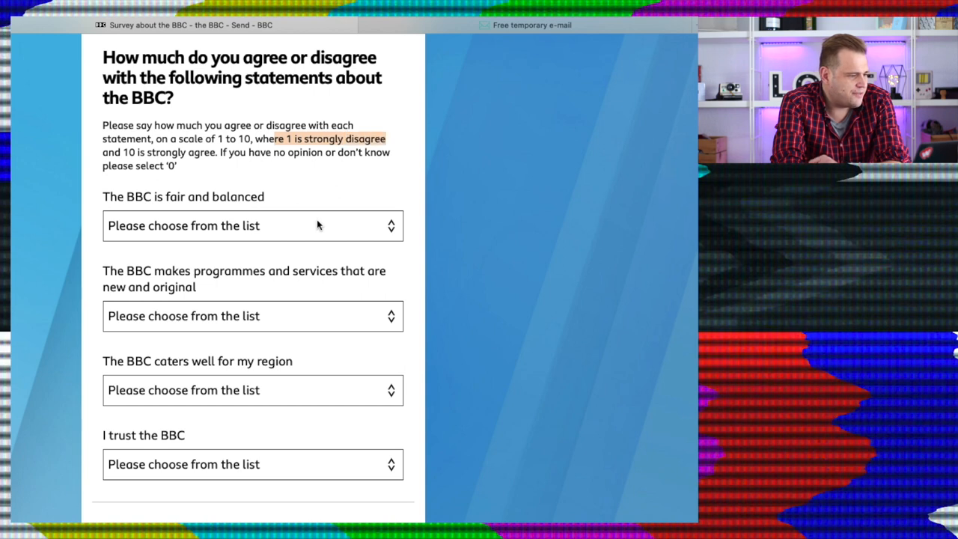
left_click(253, 225)
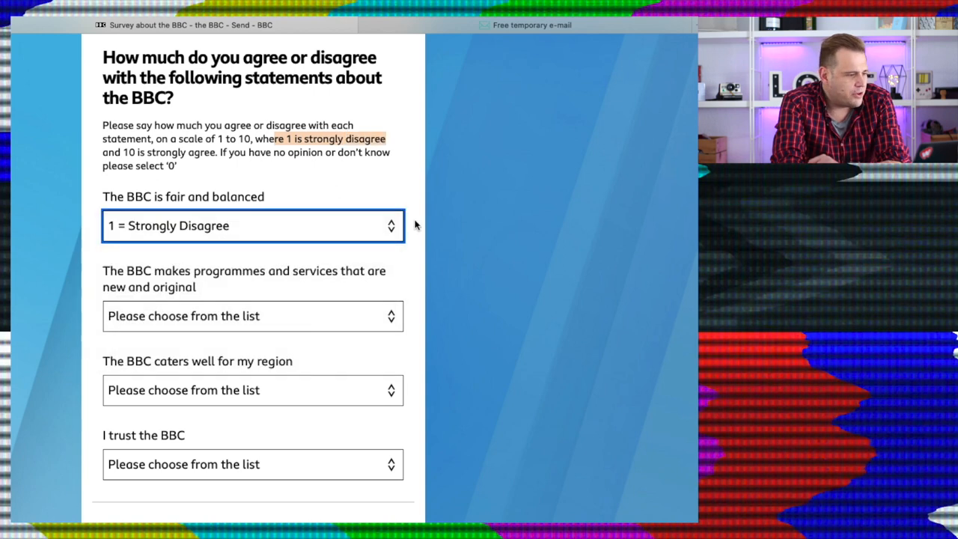
scroll("down", 3)
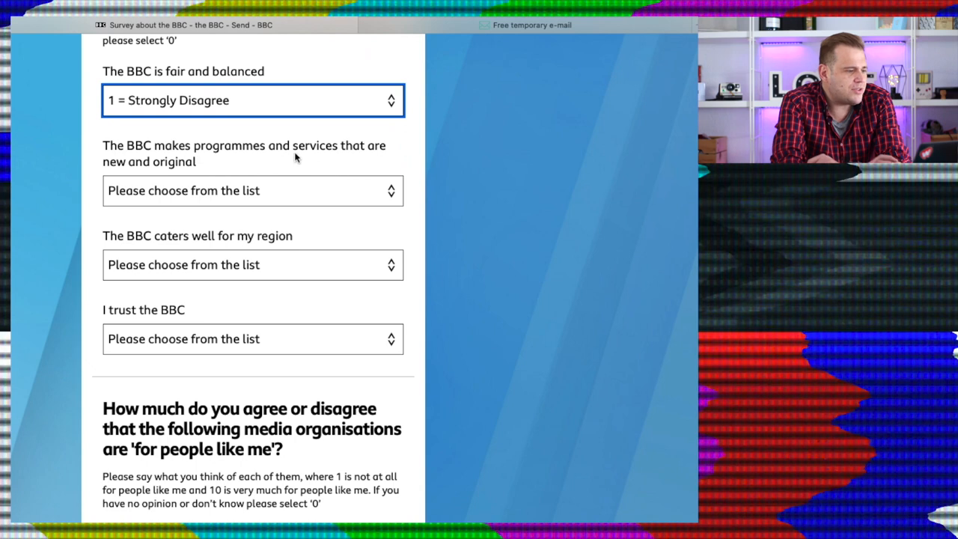
Rate new and original programmes 2 and give no opinion on regional coverage.
left_click(251, 190)
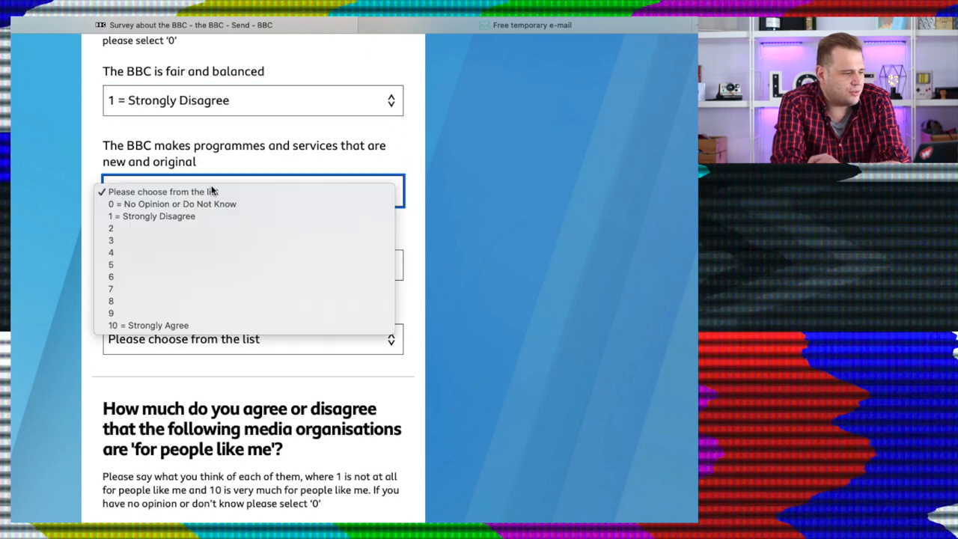
left_click(111, 227)
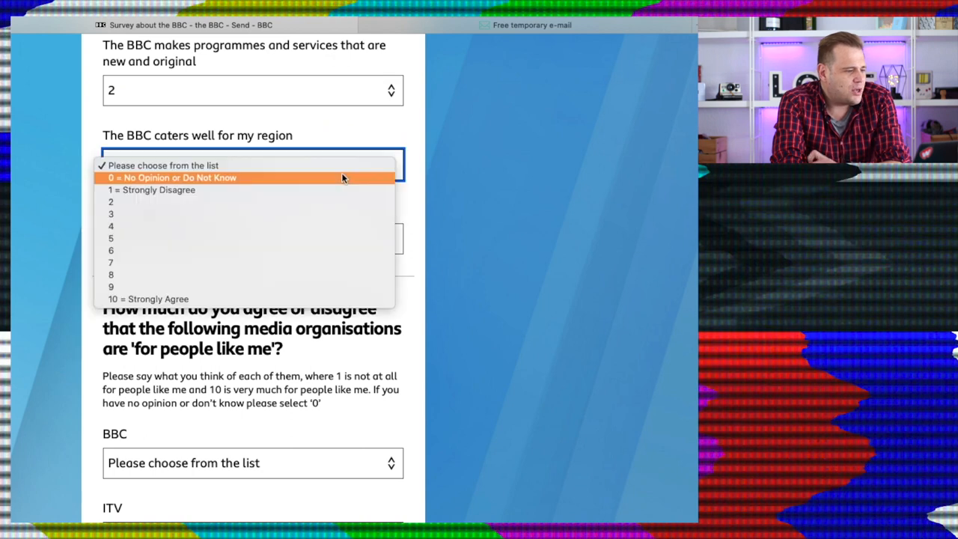
left_click(171, 177)
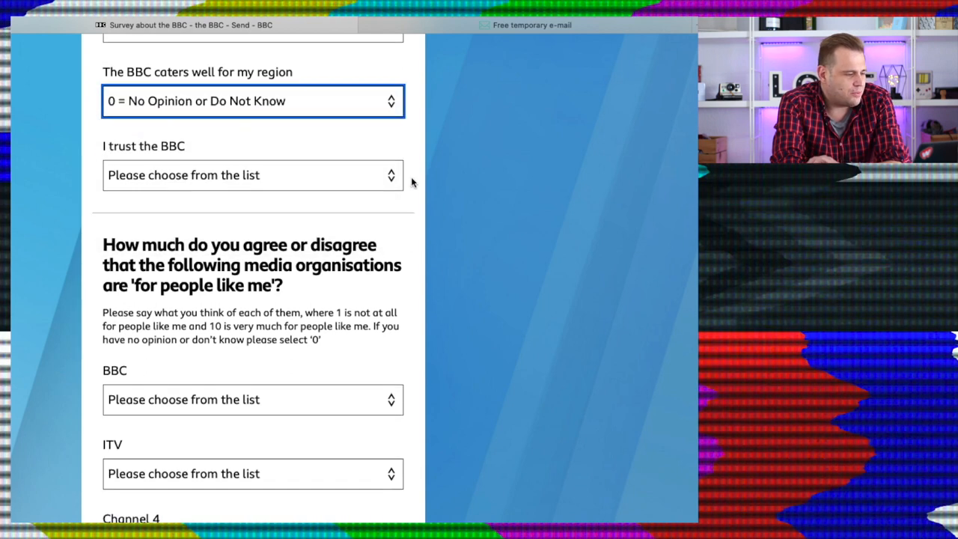
left_click(251, 173)
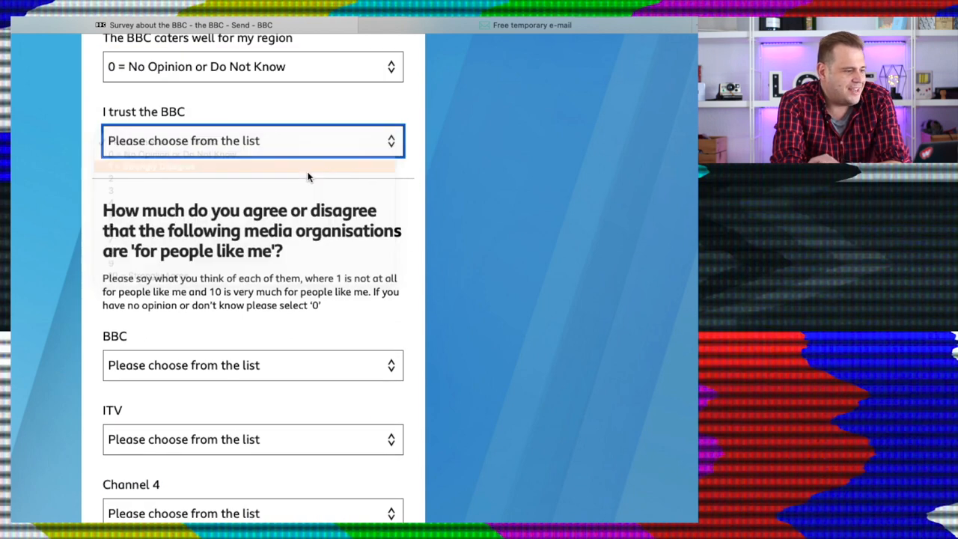
scroll("down", 3)
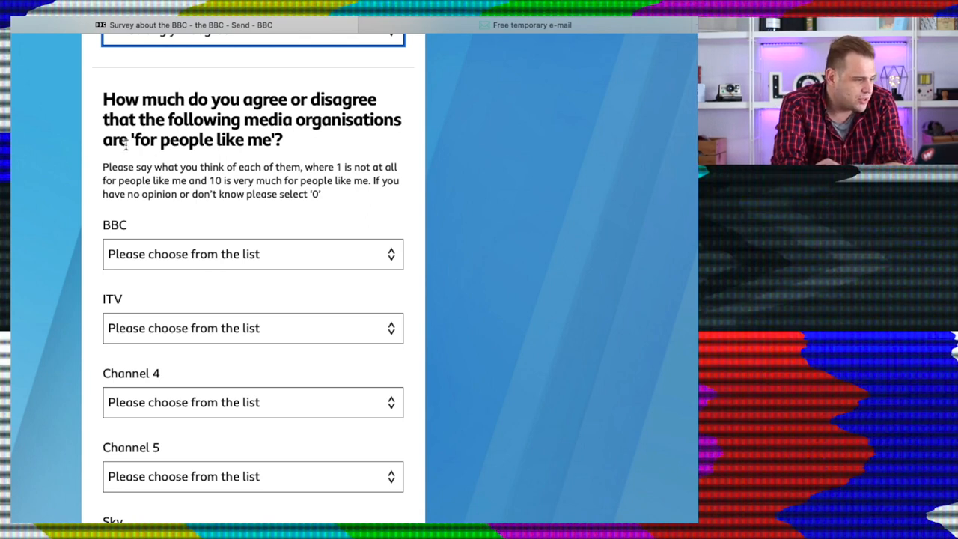
mouse_move(157, 161)
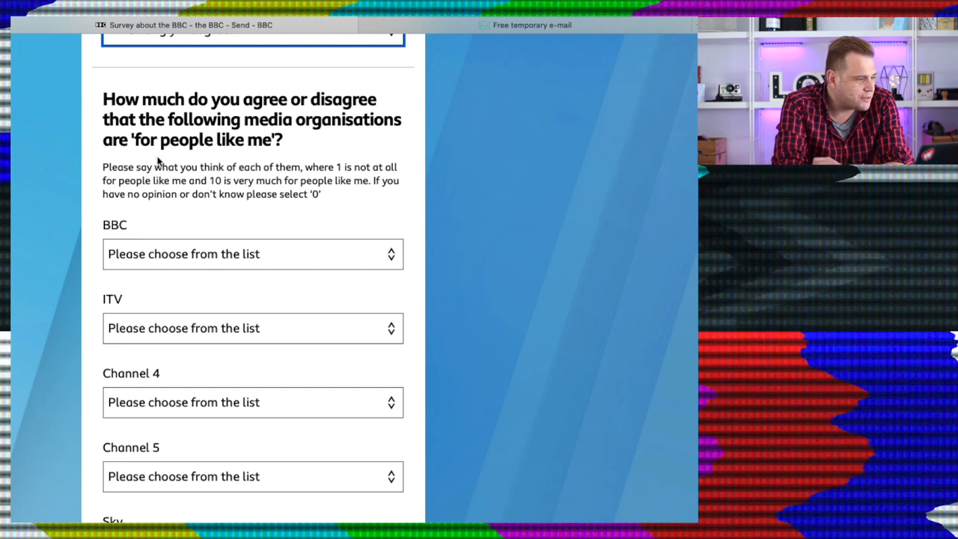
Rate the BBC not at all for people like me, ITV mid-scale and Channel 5 at 6.
left_click(252, 255)
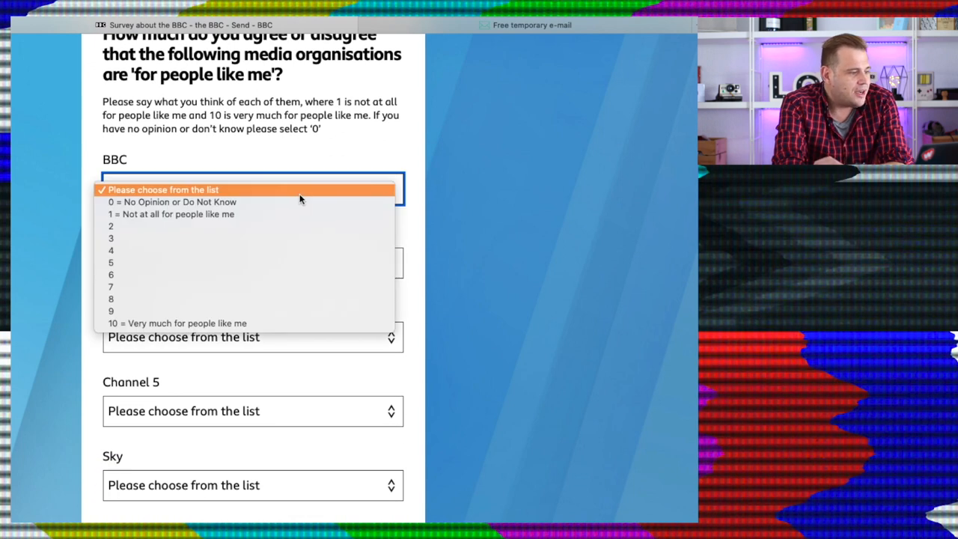
left_click(174, 215)
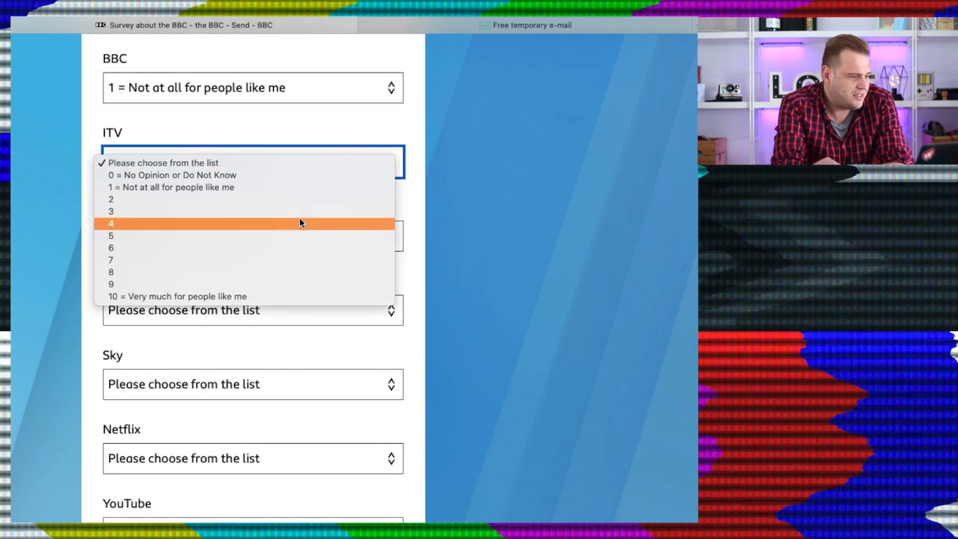
left_click(110, 224)
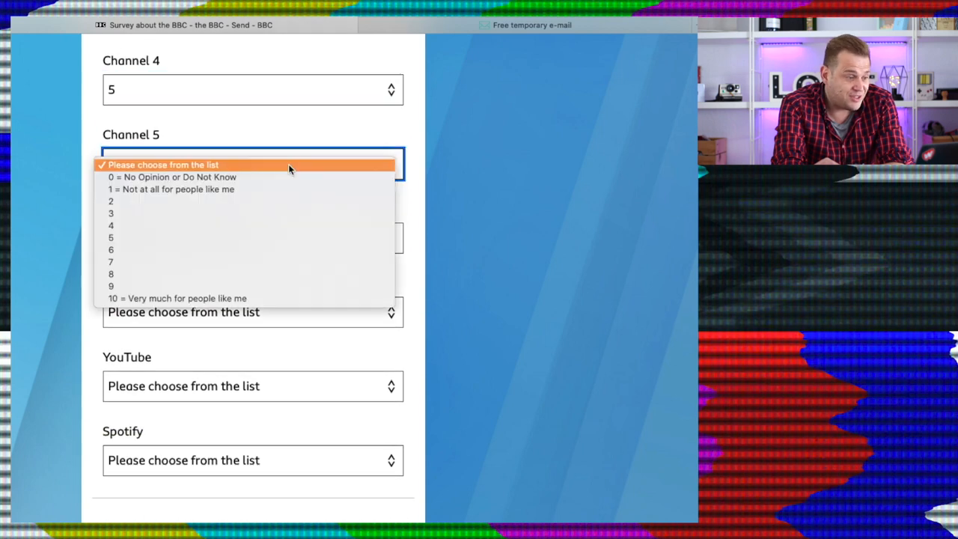
left_click(111, 260)
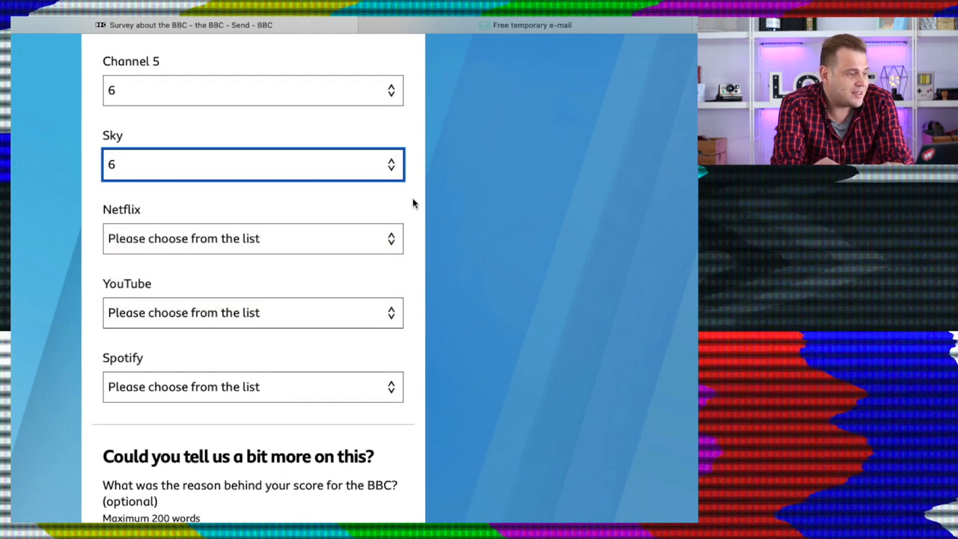
Rate Netflix 8, YouTube 10 and Spotify no opinion for people like me.
left_click(252, 238)
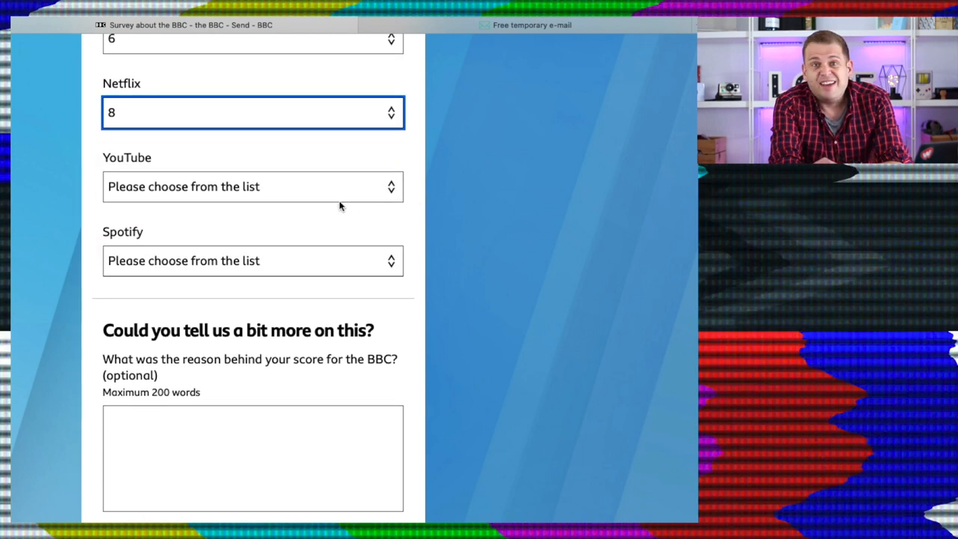
mouse_move(336, 204)
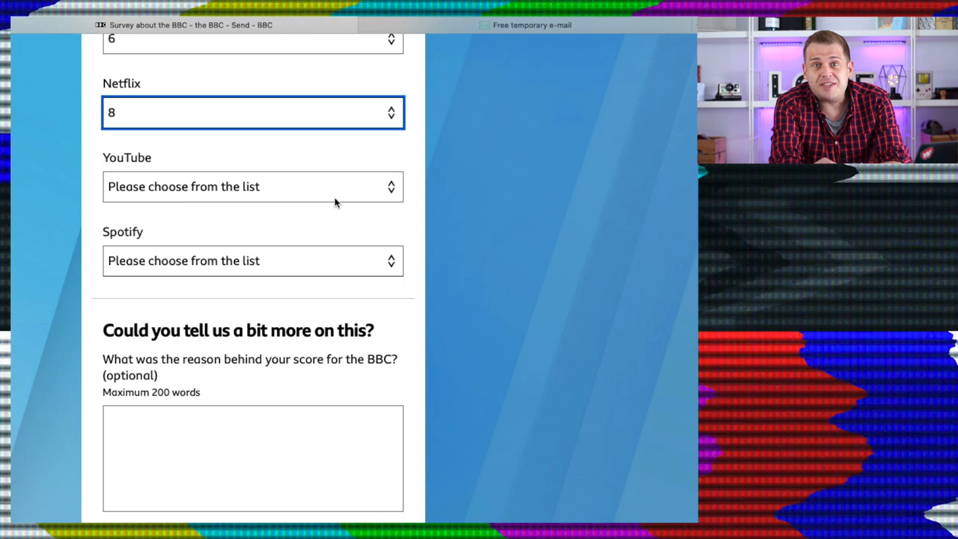
left_click(252, 185)
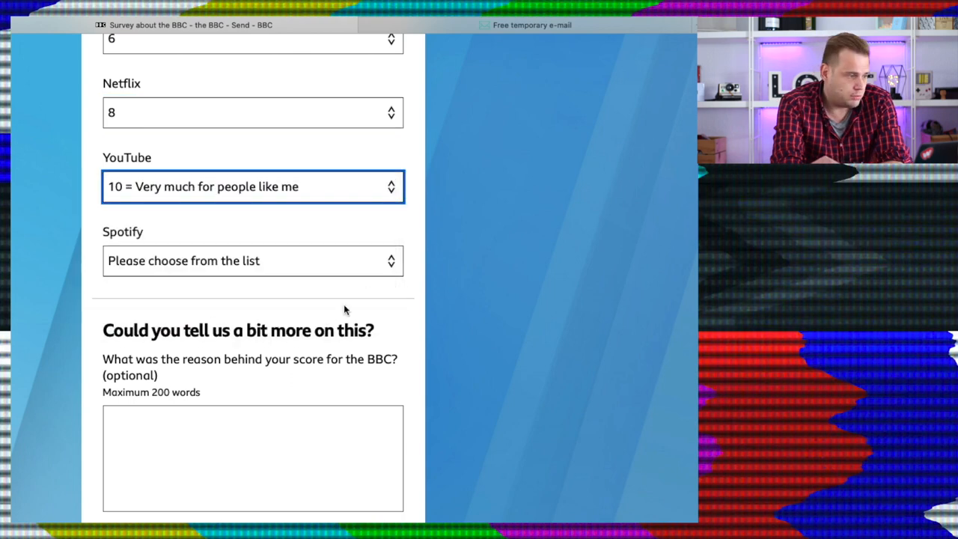
left_click(251, 261)
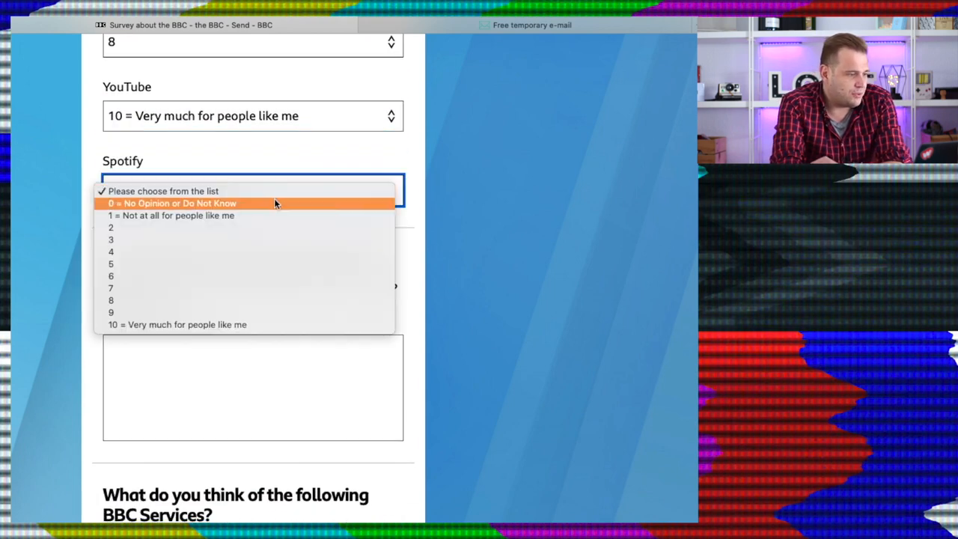
left_click(171, 203)
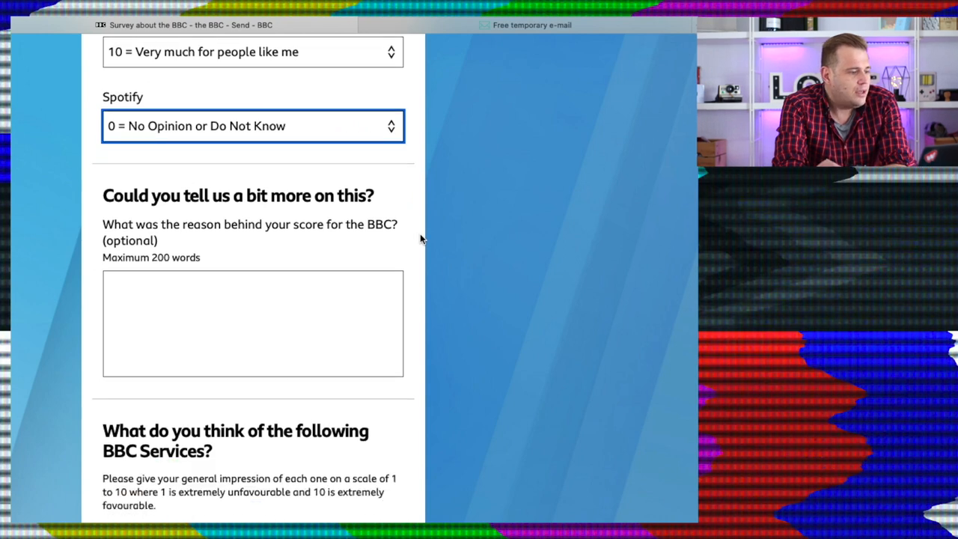
scroll("down", 3)
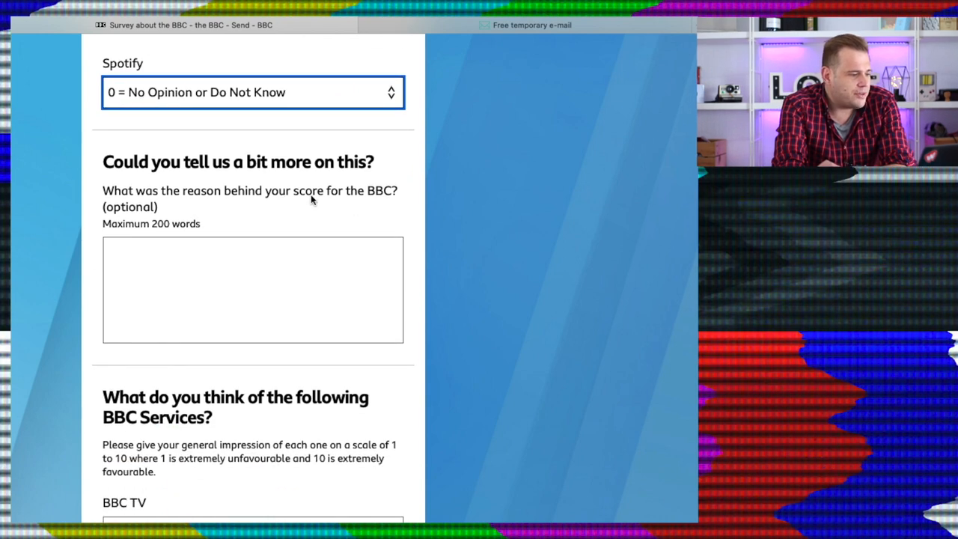
Write that BBC political output is a one-sided joke and BBC One is repeats or antiques shows.
left_click(252, 291)
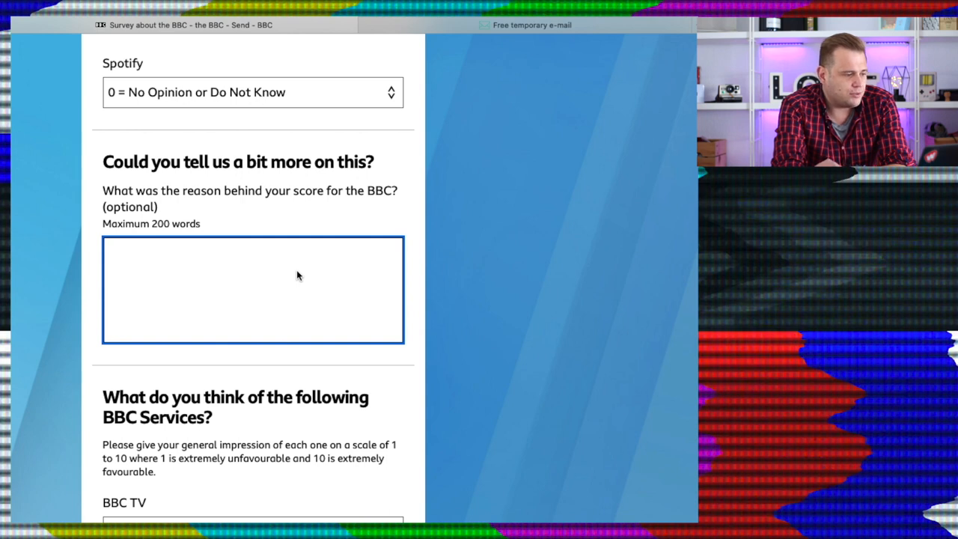
type("Your political o")
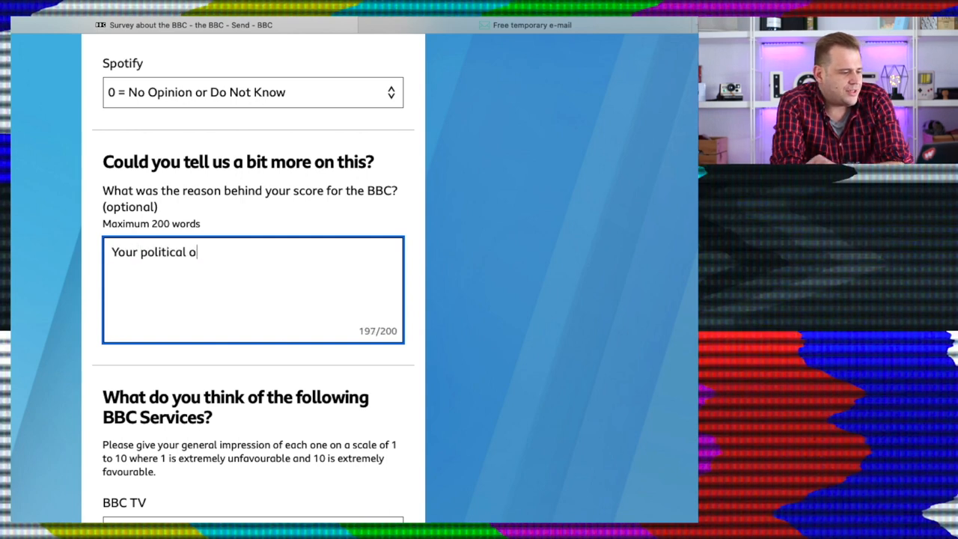
type("utput is a total one-sided jok")
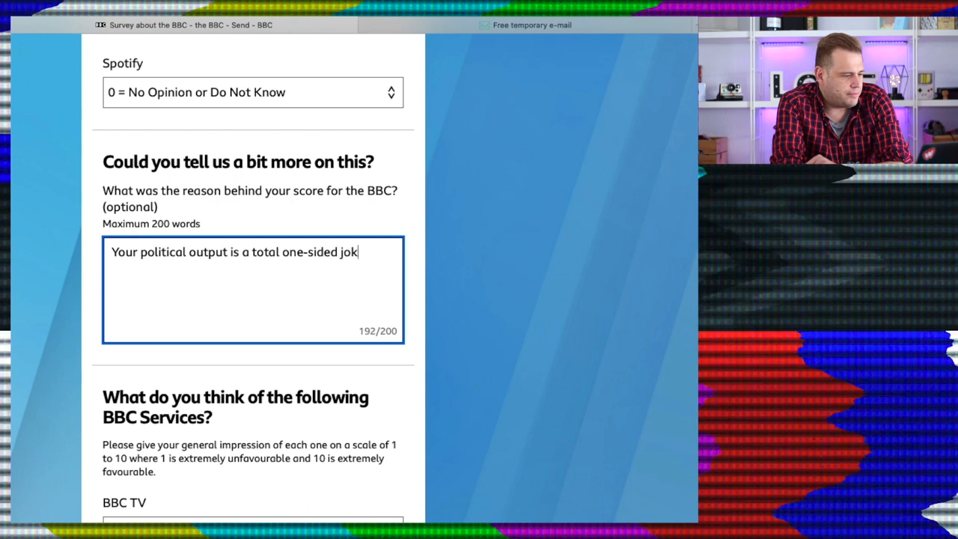
type("e. BBC one is repeats all day or")
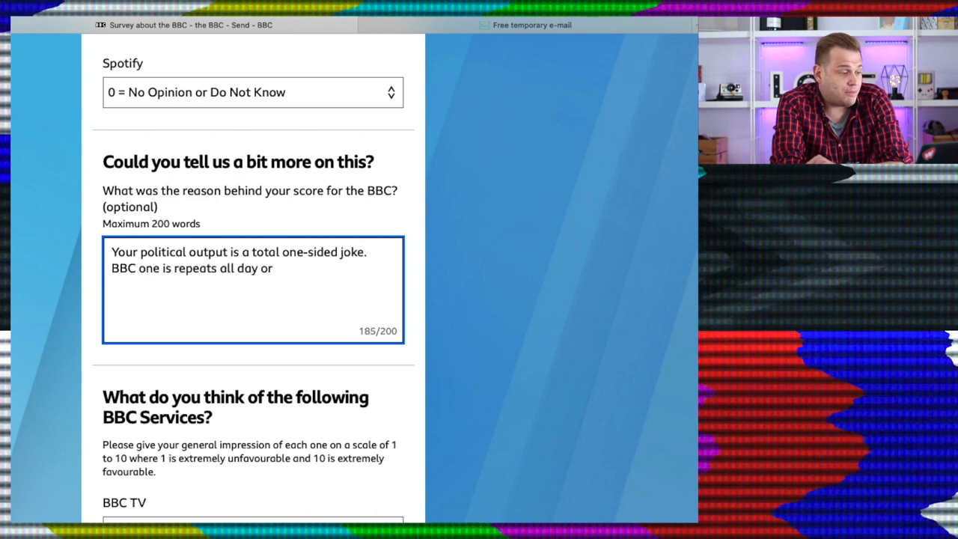
type("some awful antiques show.")
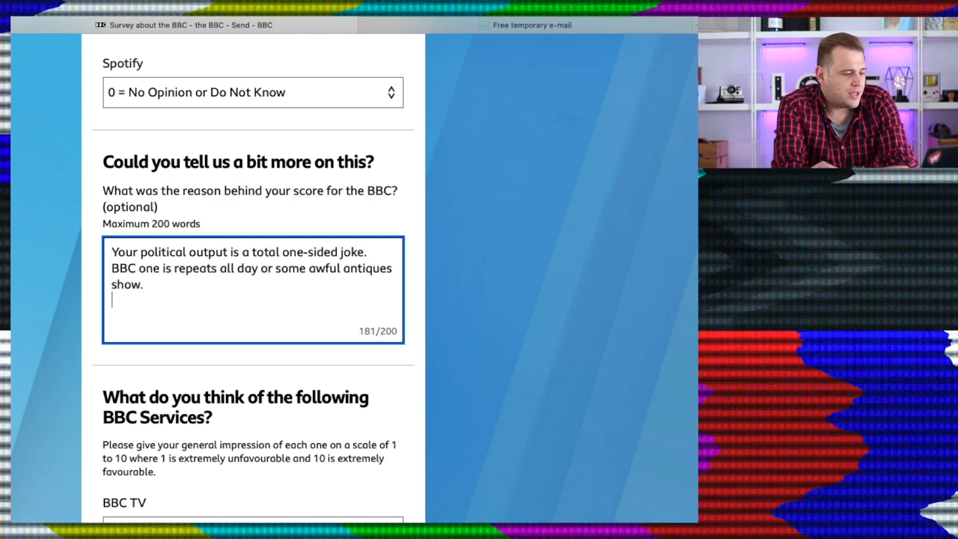
Add that Homes under hammer is excellent and that the author is ChilliJonCarne from YouTube.
type("Homes under hammer is ex")
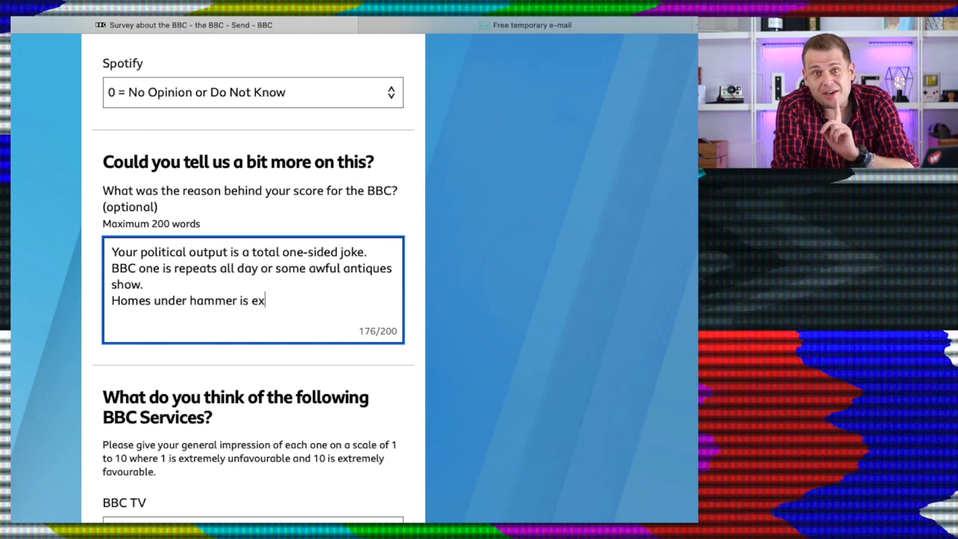
type("cellent though,")
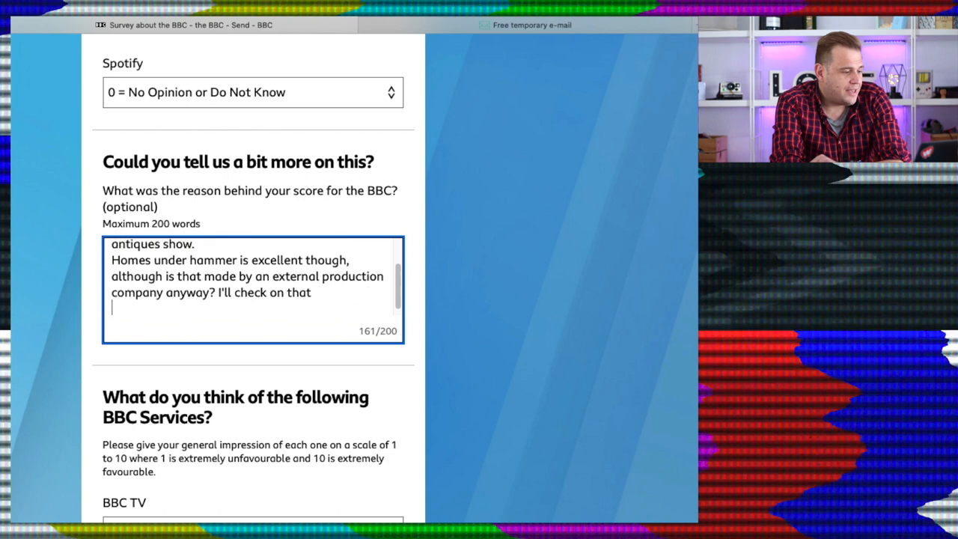
type("Also")
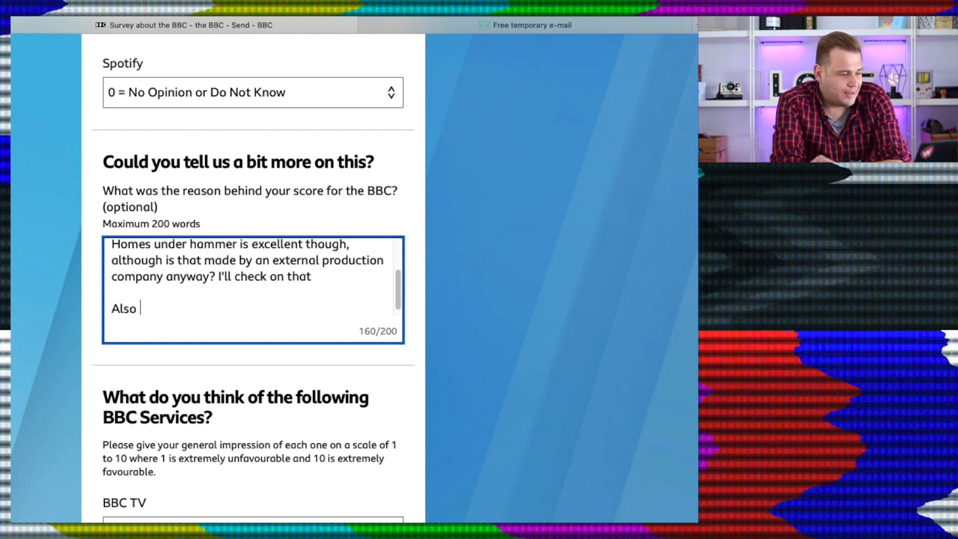
type("I am ChilliJonCarne from your")
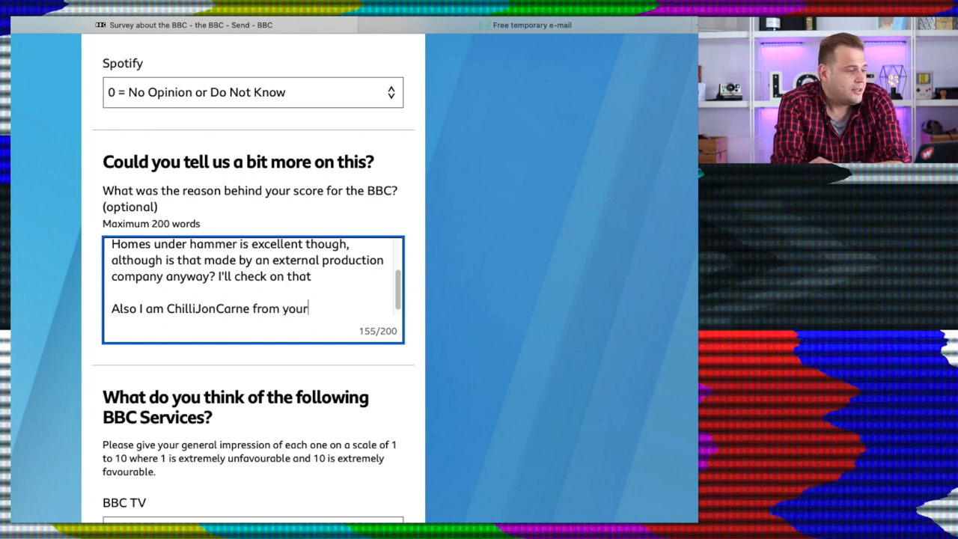
type("youtube")
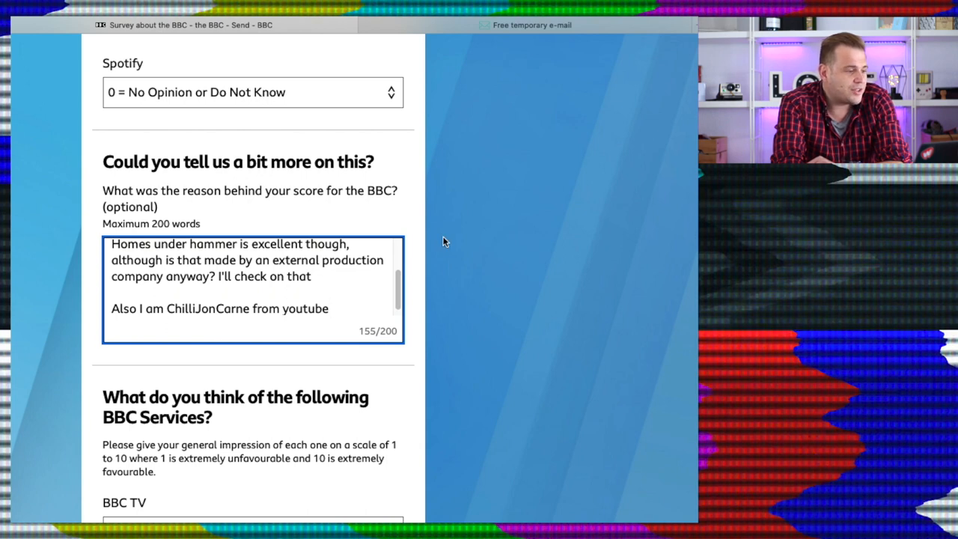
scroll("down", 3)
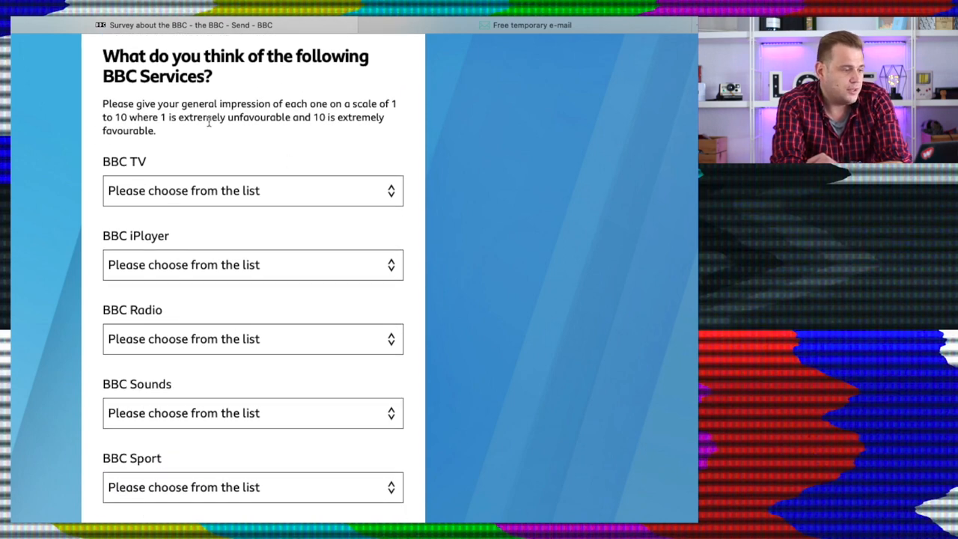
Rate the BBC services poorly, marking BBC Sport extremely unfavourable.
scroll("down", 3)
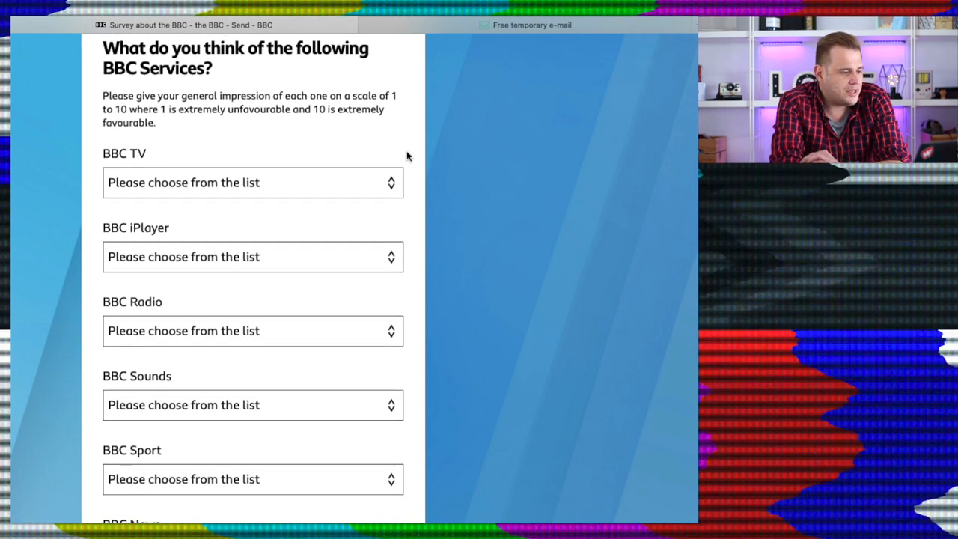
left_click(252, 182)
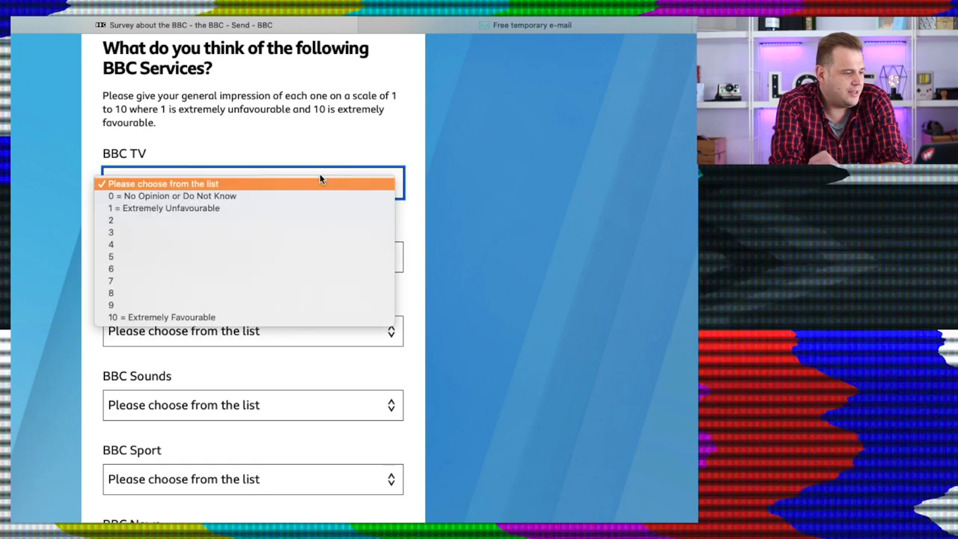
mouse_move(294, 208)
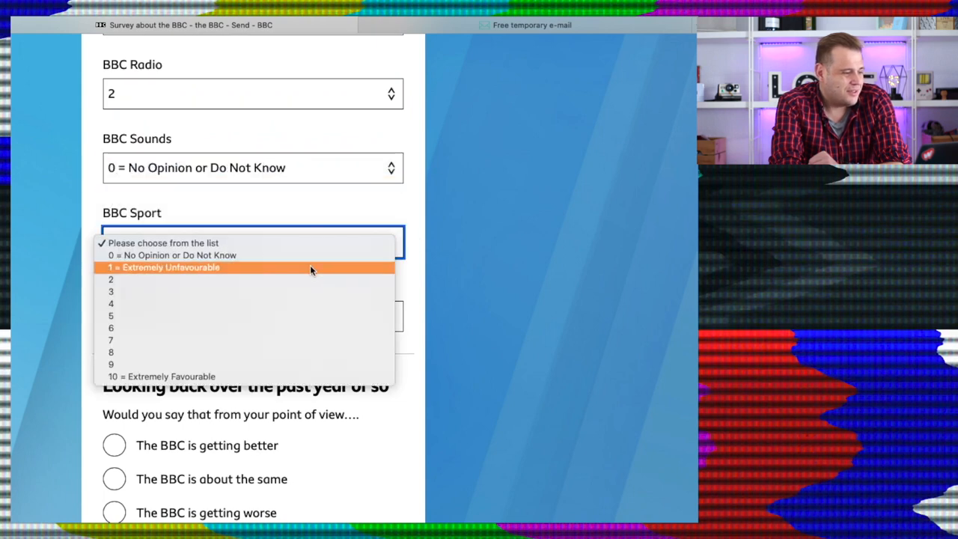
left_click(168, 266)
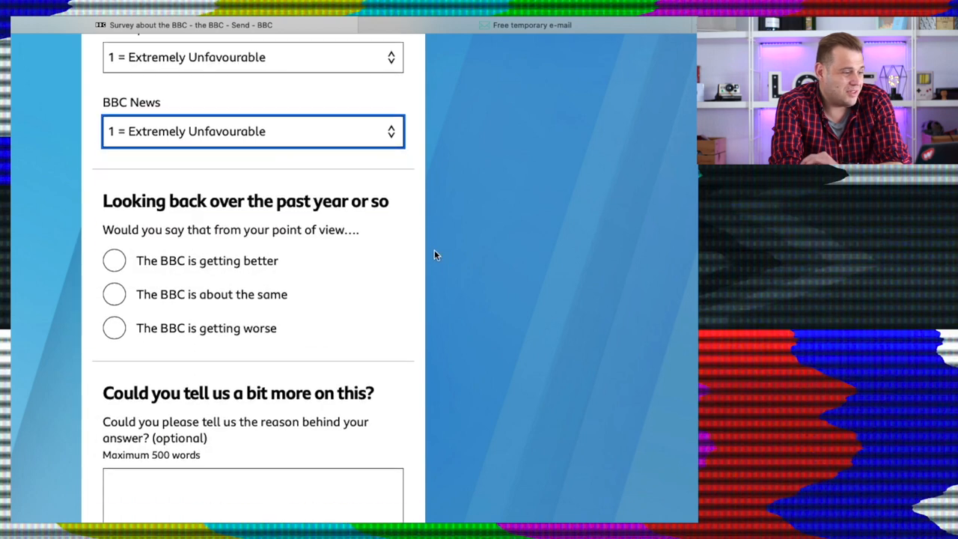
Answer that the BBC is getting worse over the past year.
scroll("down", 3)
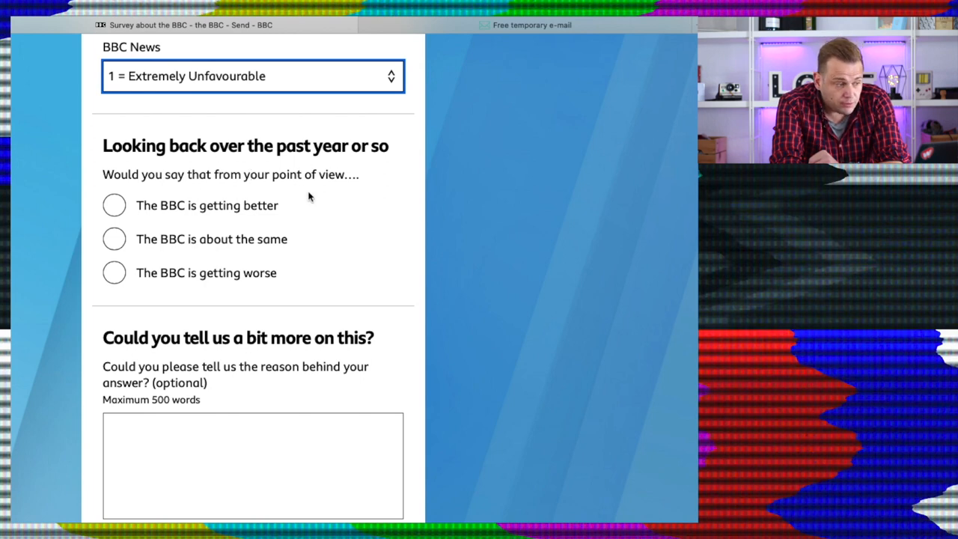
mouse_move(290, 242)
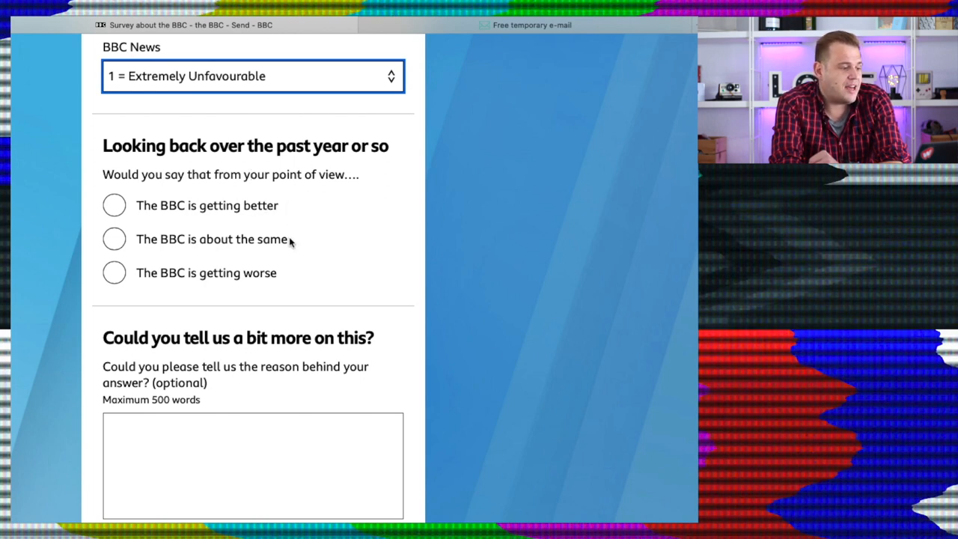
mouse_move(114, 273)
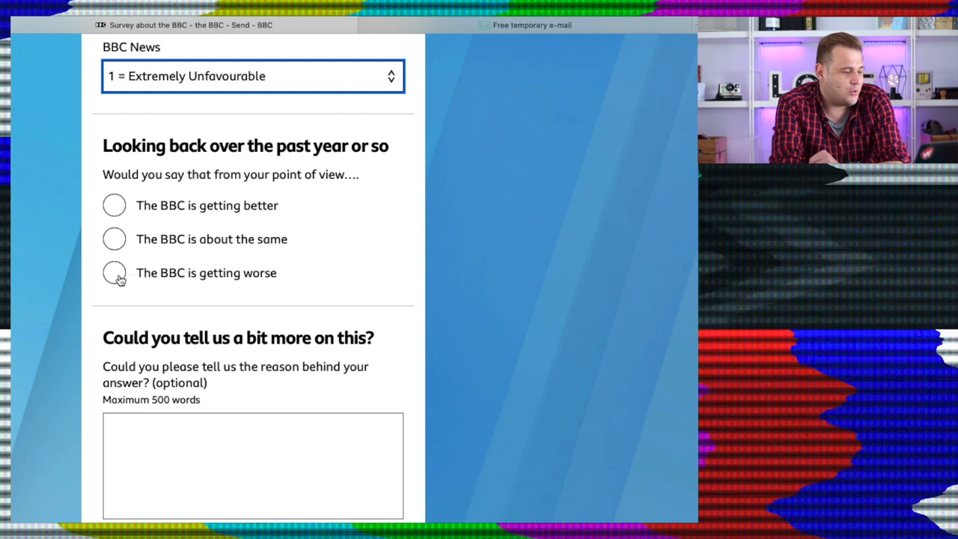
left_click(114, 273)
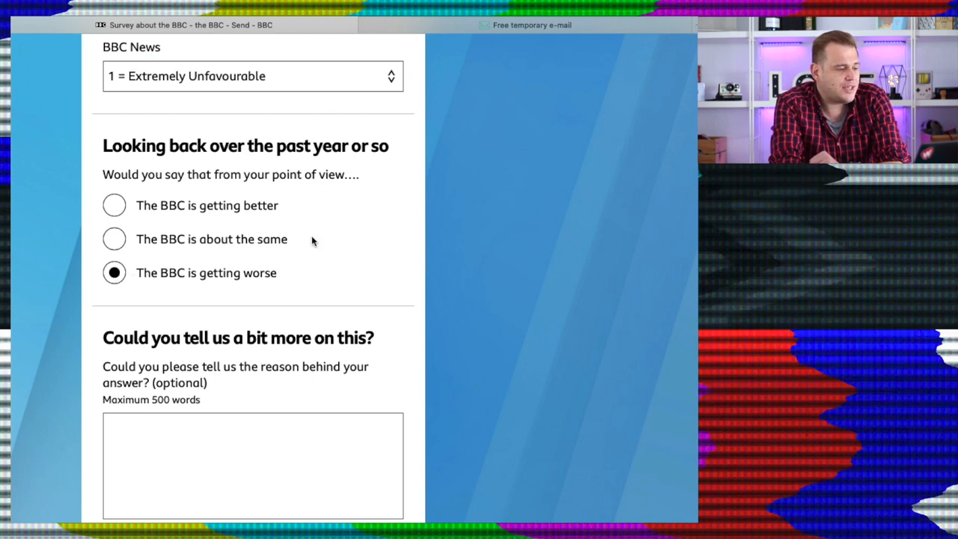
mouse_move(400, 202)
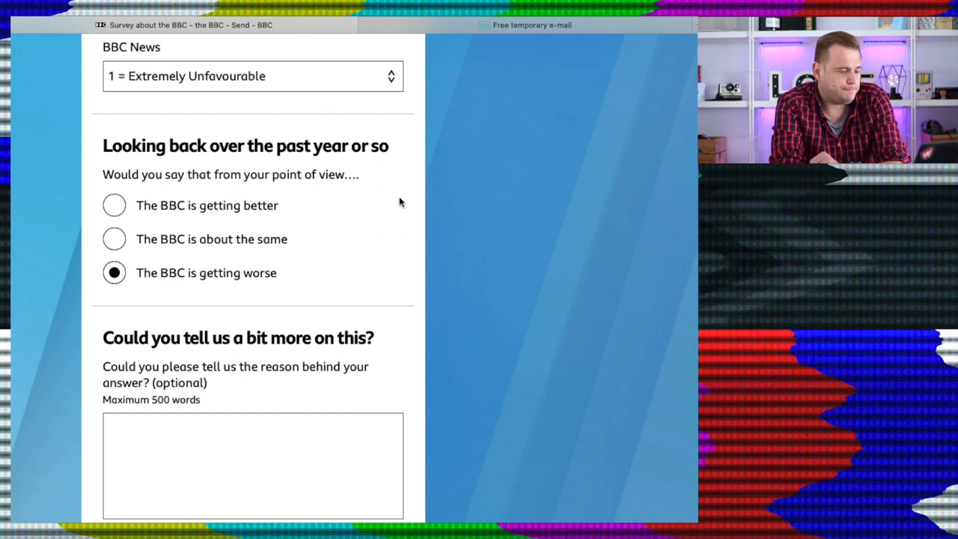
Explain the decline: free OAP licences scrapped, channels full of constant repeats, news trust fallen behind.
type("Well, over the last year you stopped free licences for OA")
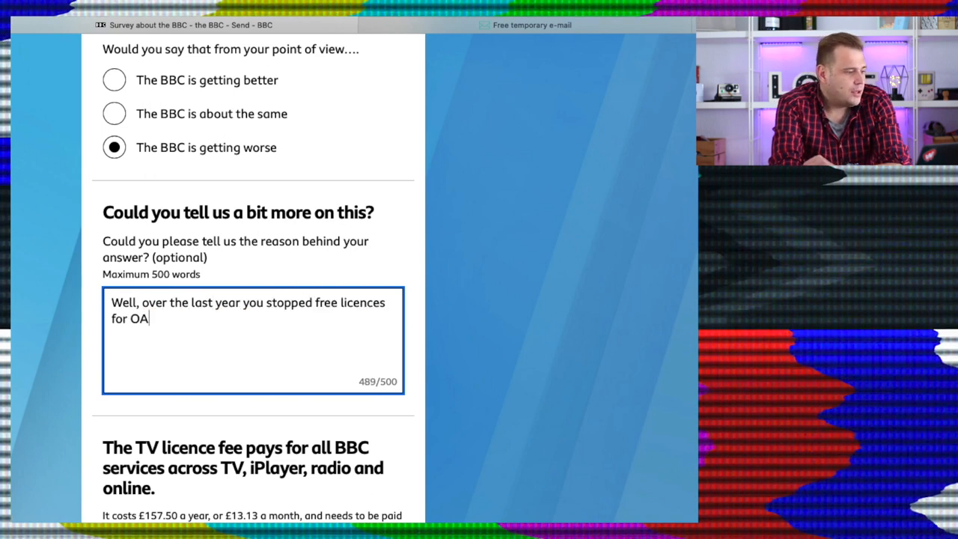
type("P's, the people who have supported you for the life of the BBC and you reward")
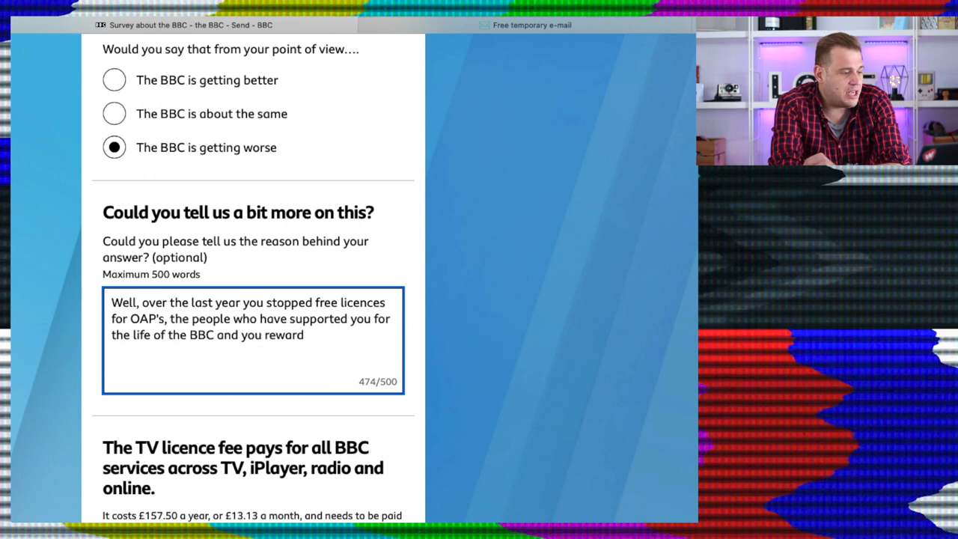
type("them by doing that.")
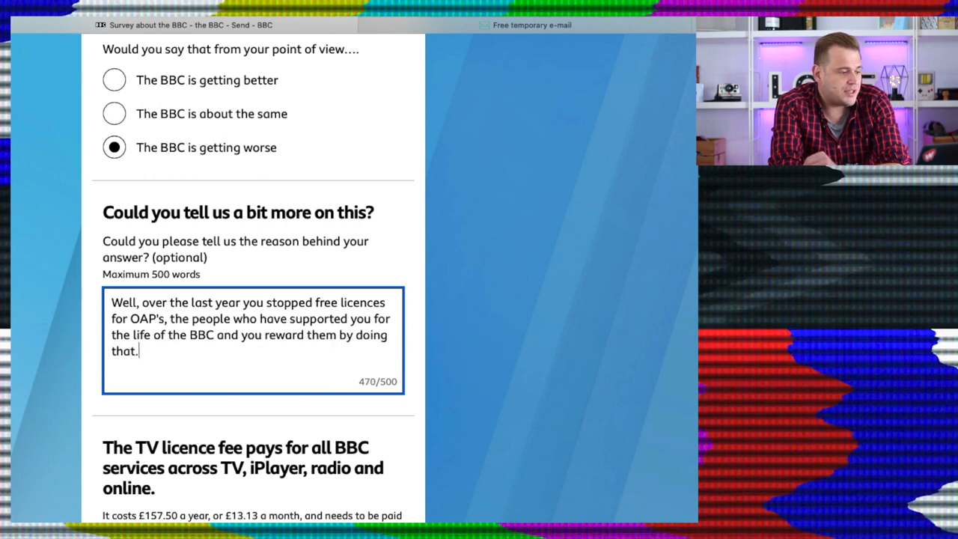
type("Your main channels are full of repeats, just cont")
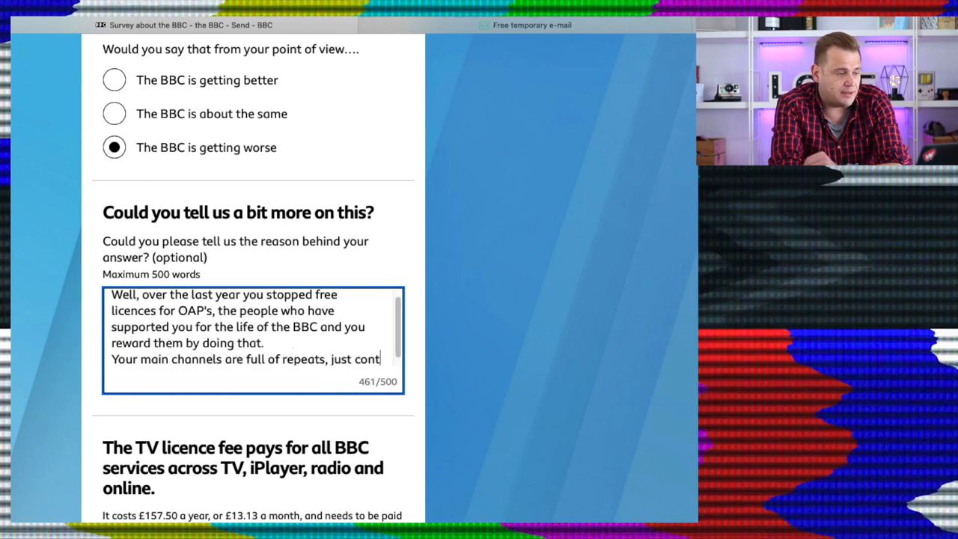
type("constant,")
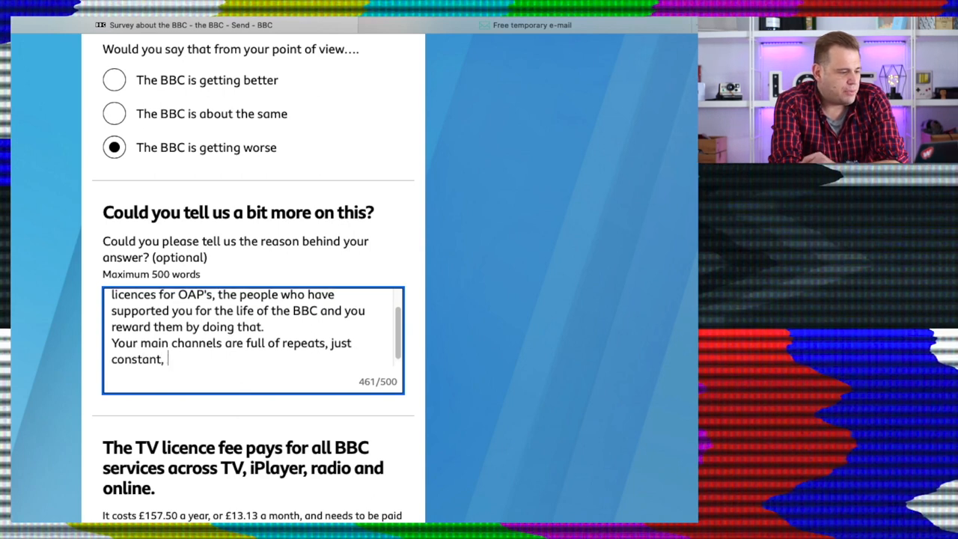
type("your news output ha")
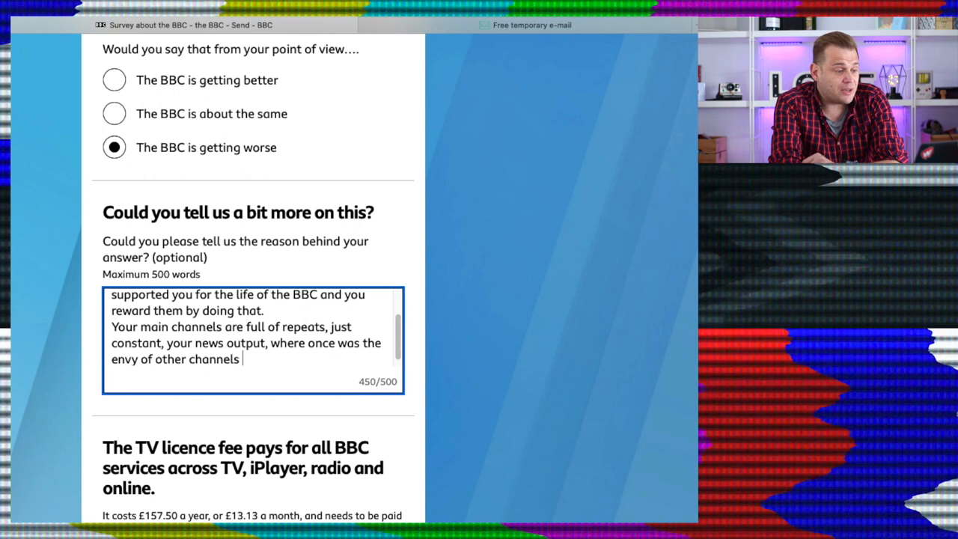
type("has now fallen behind in trust and quality.")
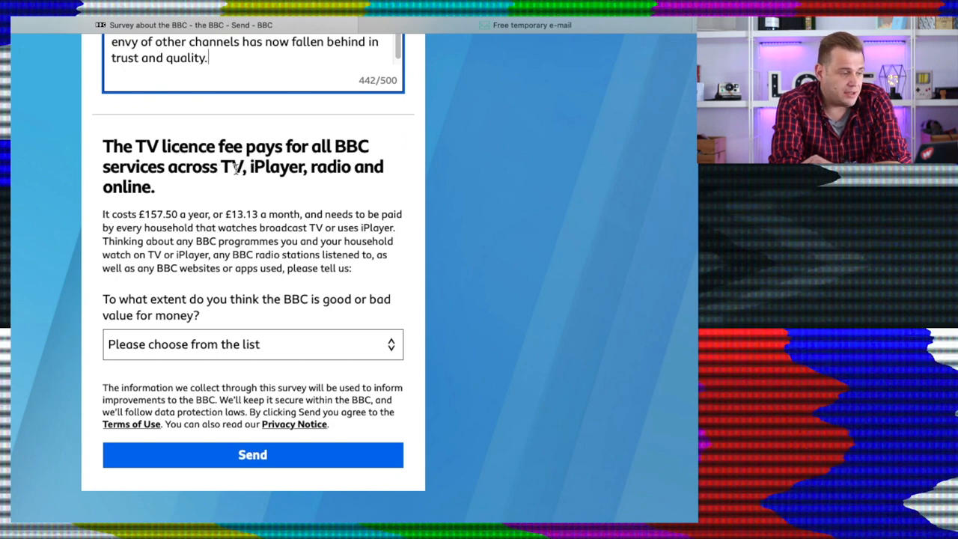
mouse_move(299, 171)
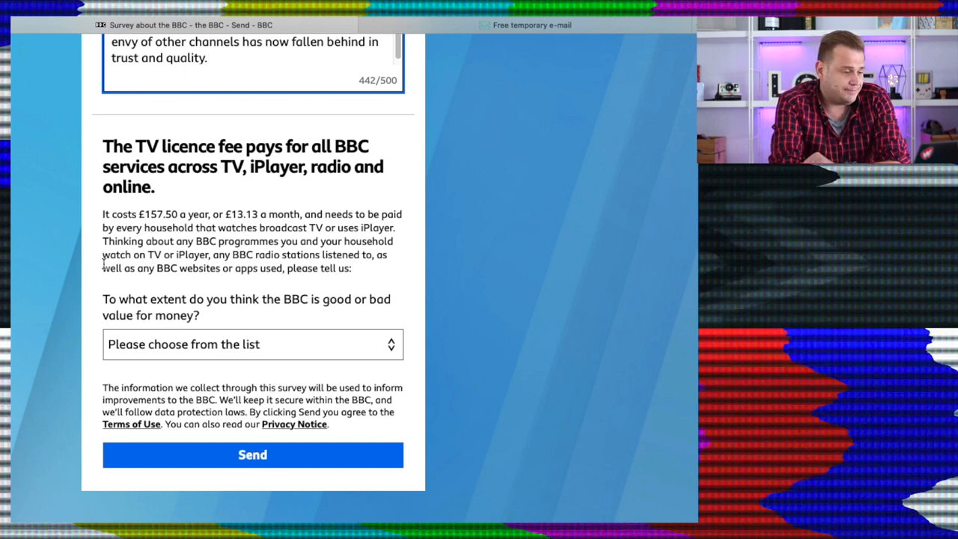
Rate value for money as 1, extremely poor, and send the completed survey.
left_click(251, 344)
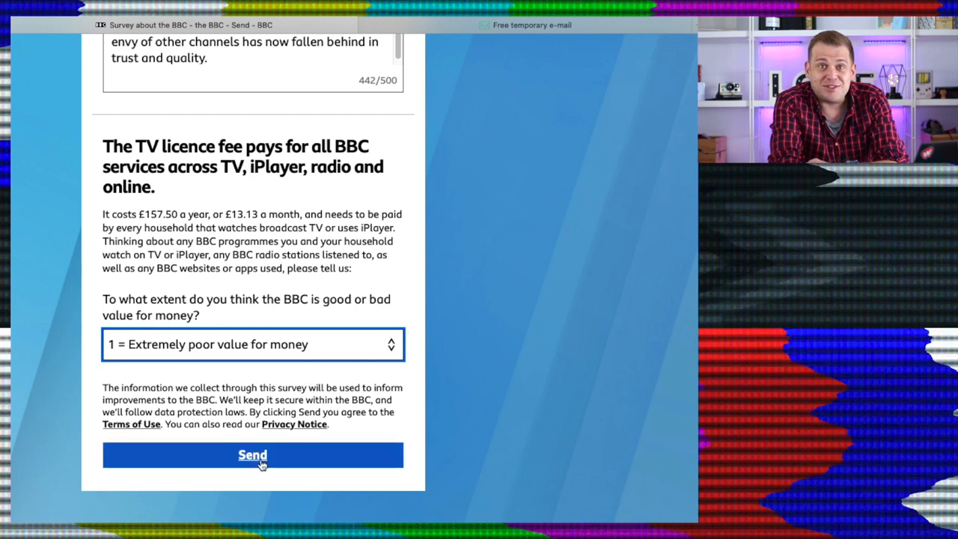
left_click(252, 455)
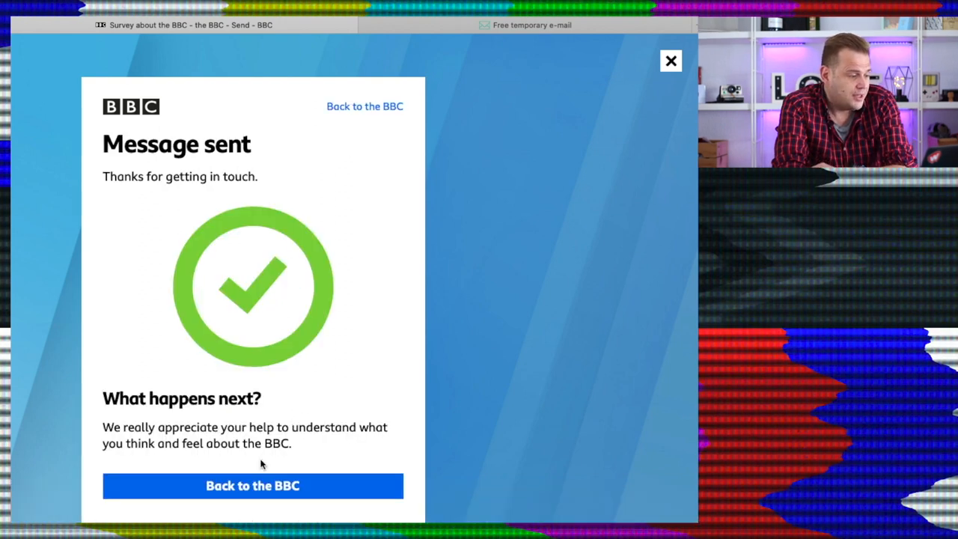
Scroll to the reference number and select the survey team's contact email address.
scroll("down", 3)
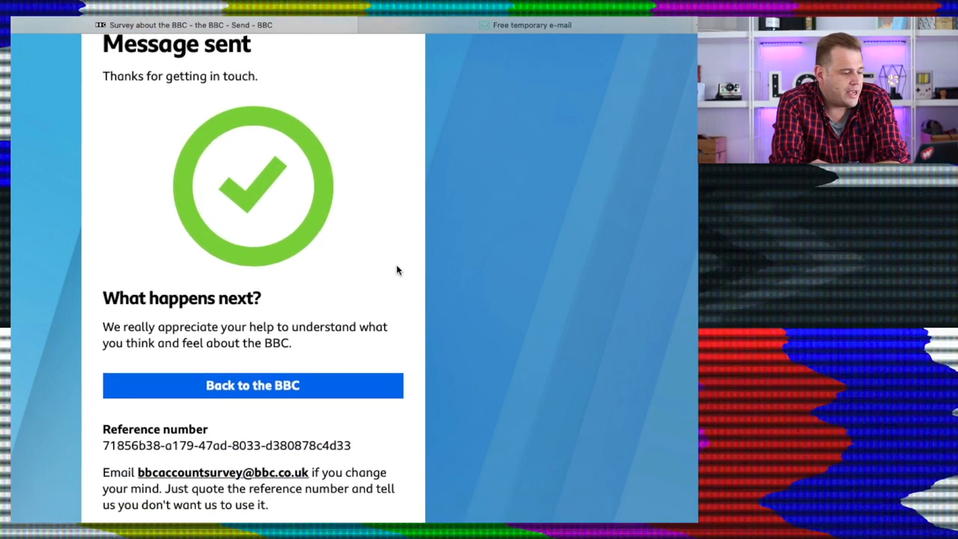
scroll("down", 3)
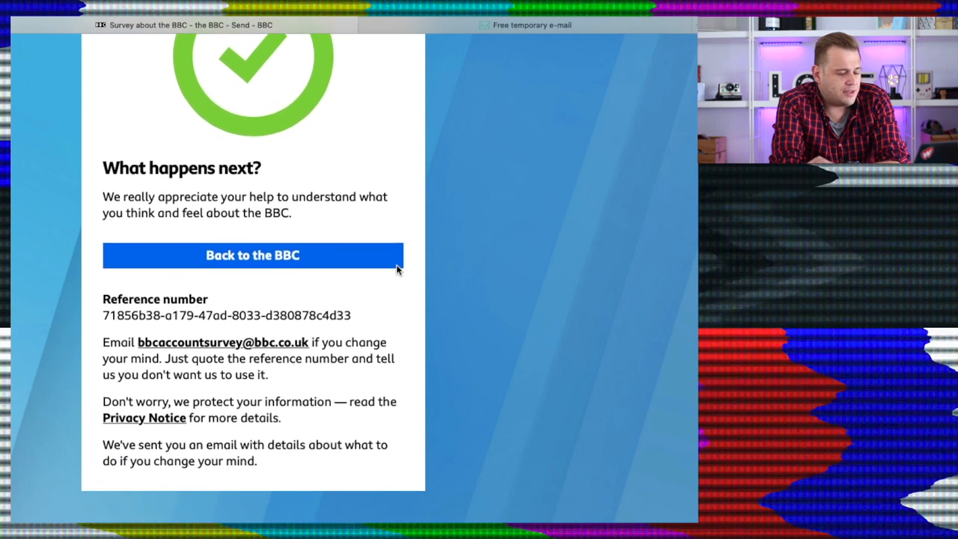
mouse_move(252, 255)
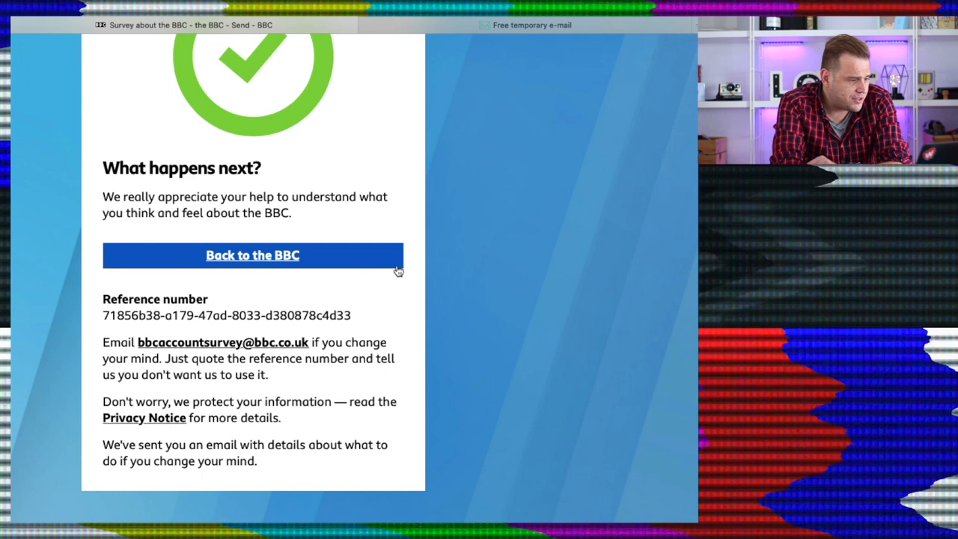
mouse_move(397, 275)
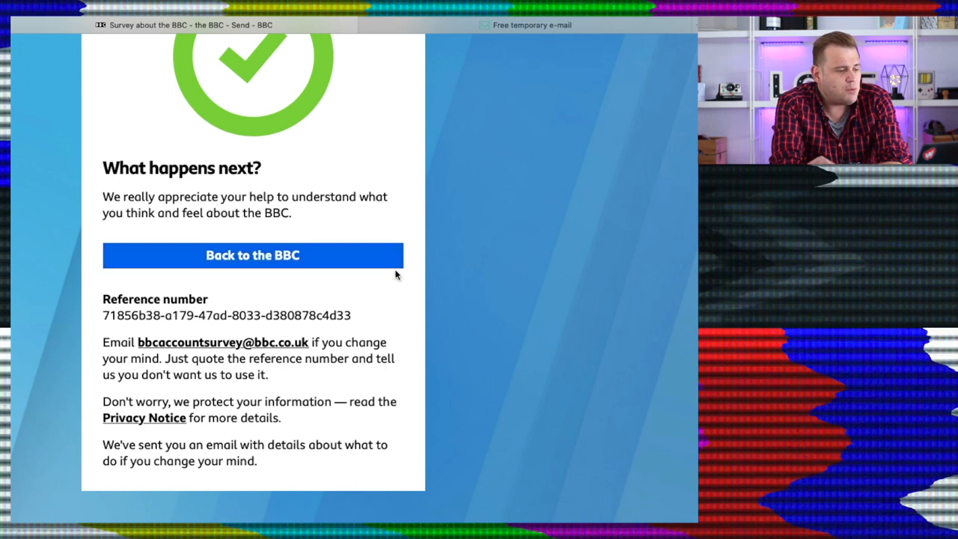
mouse_move(401, 280)
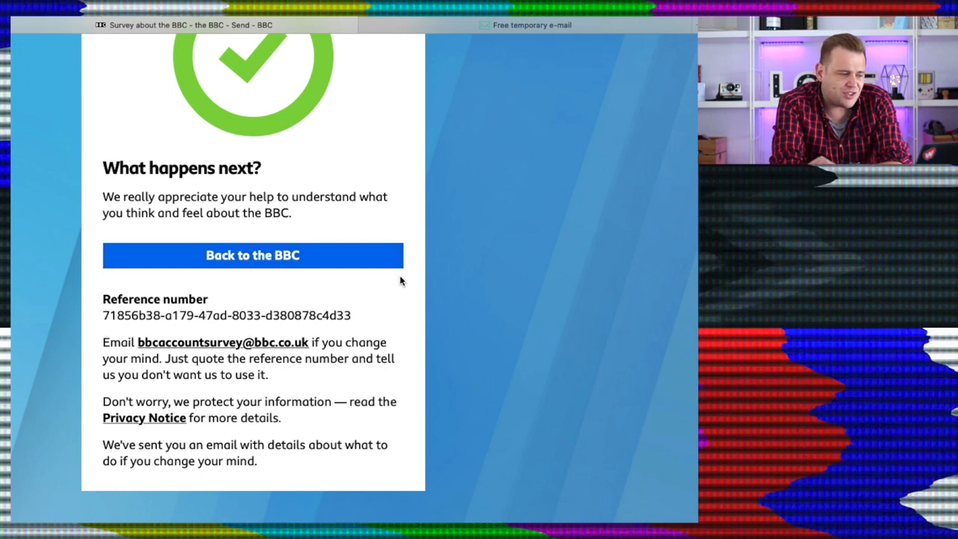
mouse_move(306, 348)
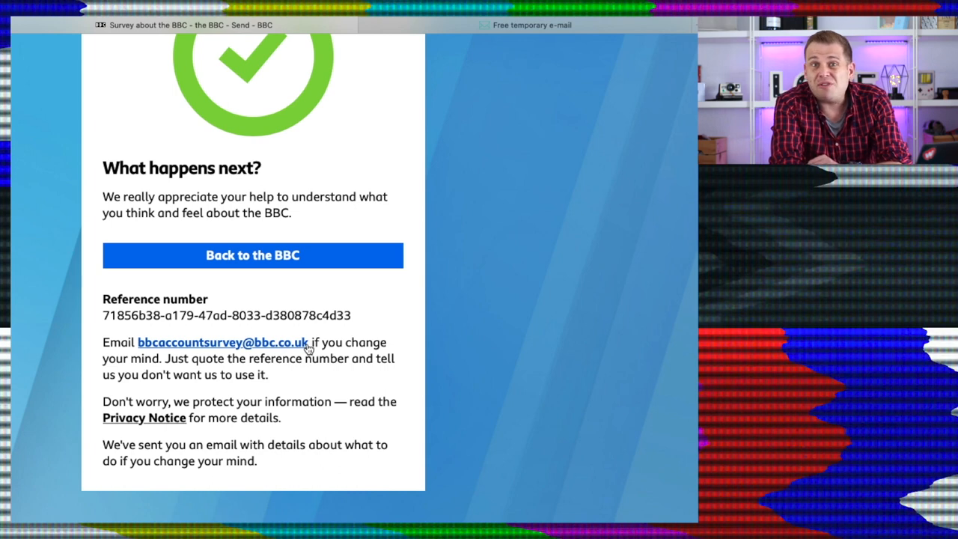
double_click(222, 341)
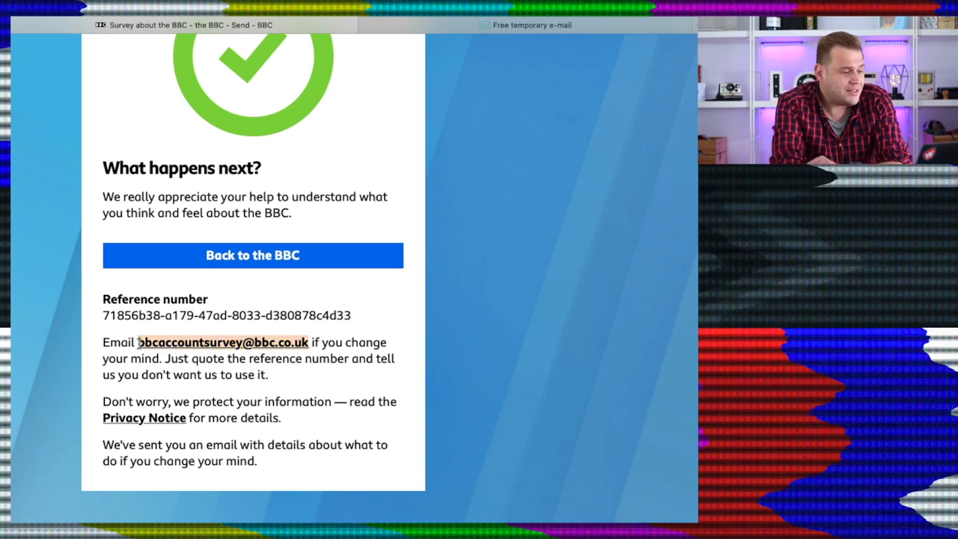